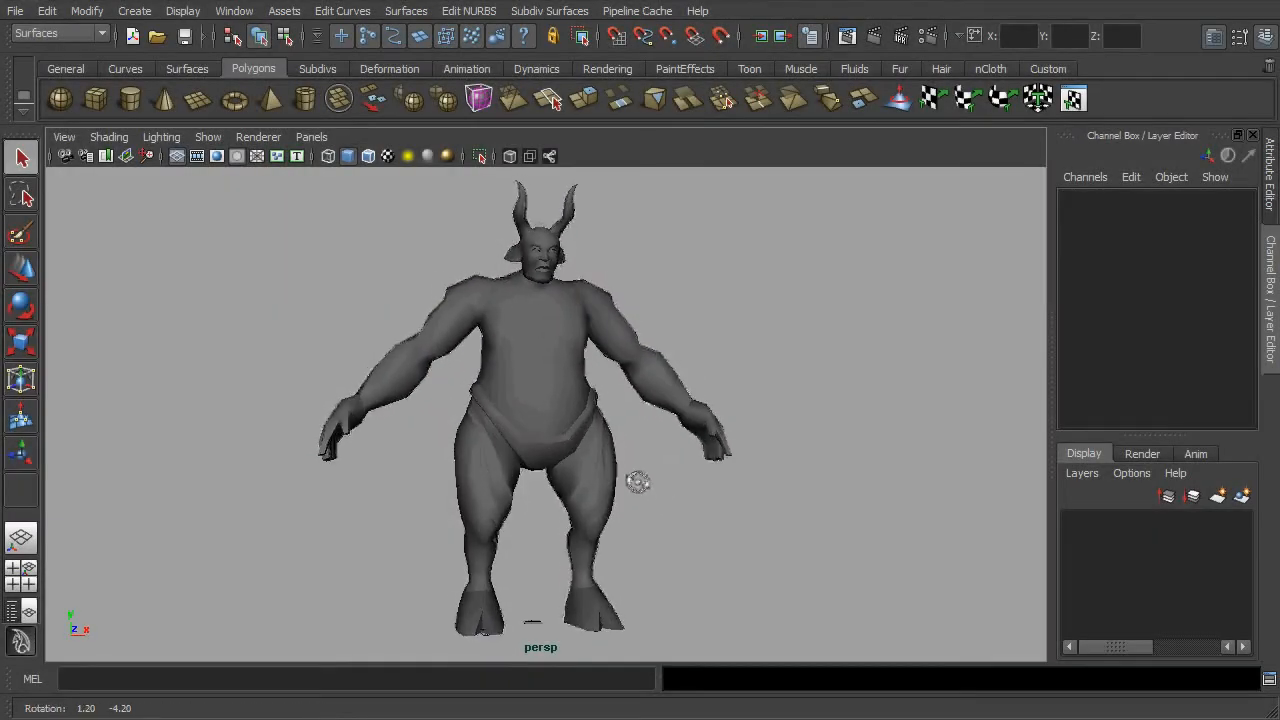
- View the beast from the front in Maya and rotate Left_ArmJoint01 to test the rig
key("space")
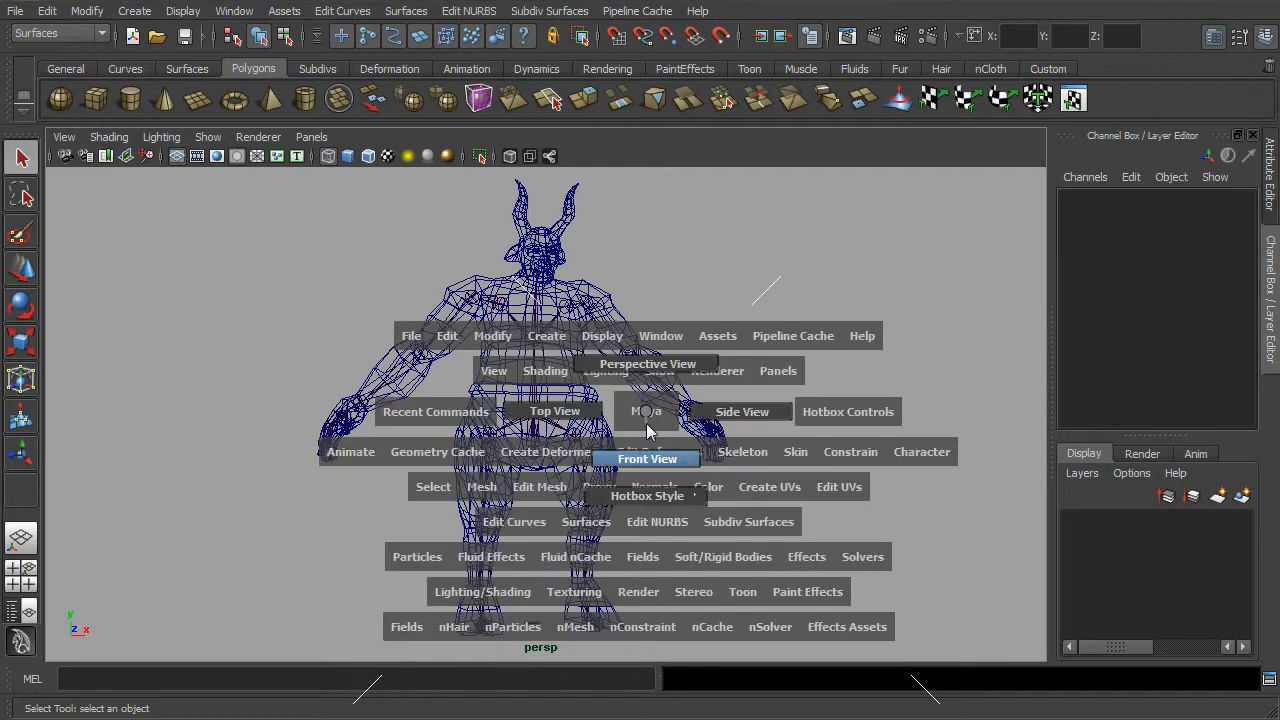
left_click(648, 458)
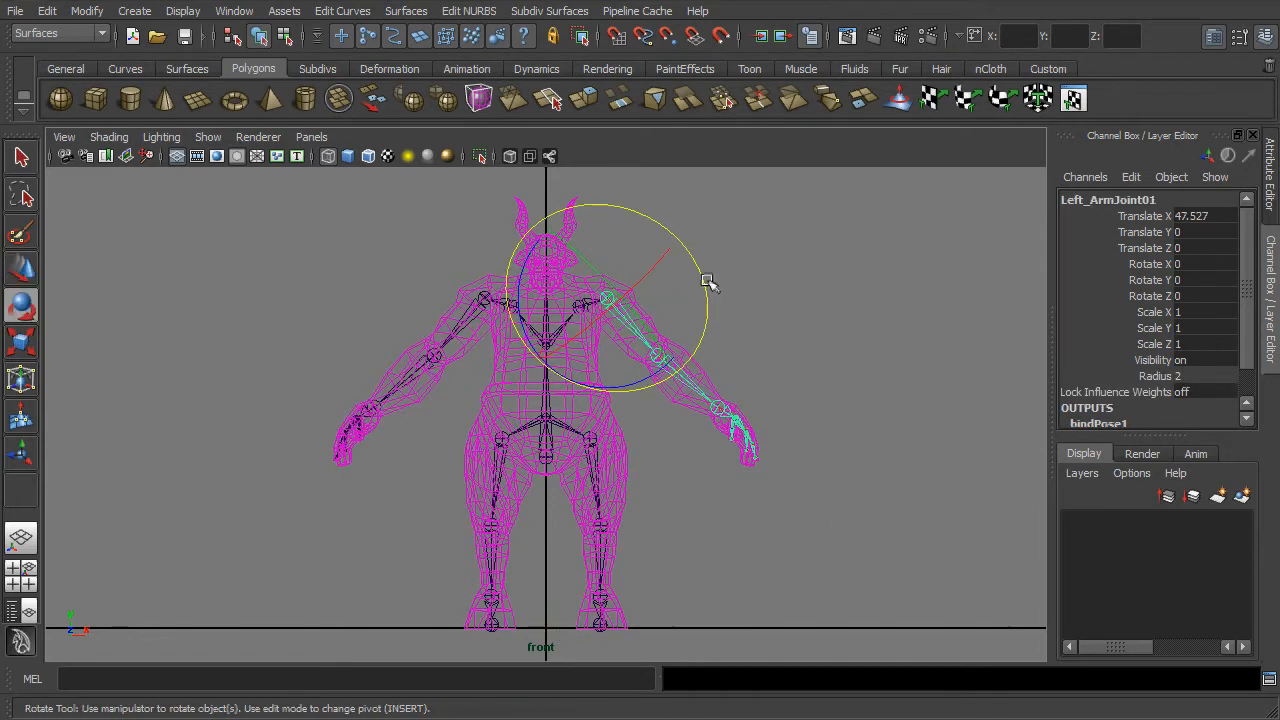
left_click_drag(704, 280, 664, 364)
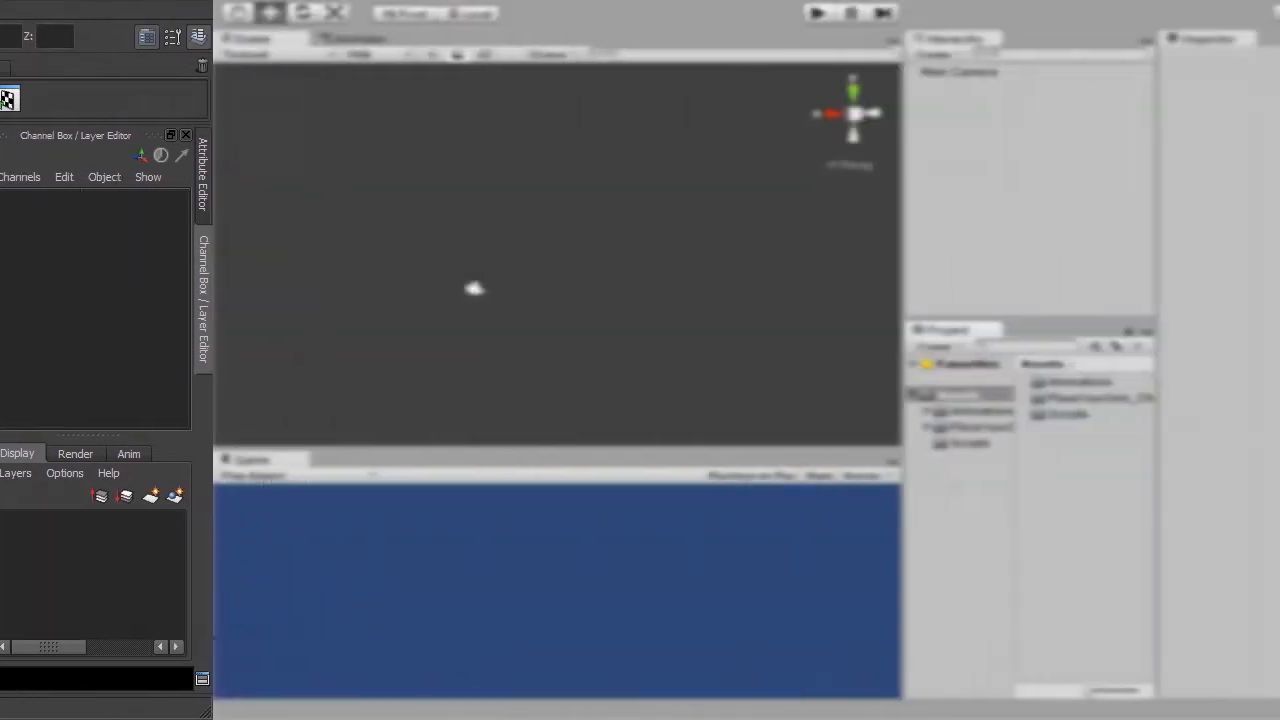
- Add a ground plane under the beast via GameObject > Create Other > Plane
left_click(884, 396)
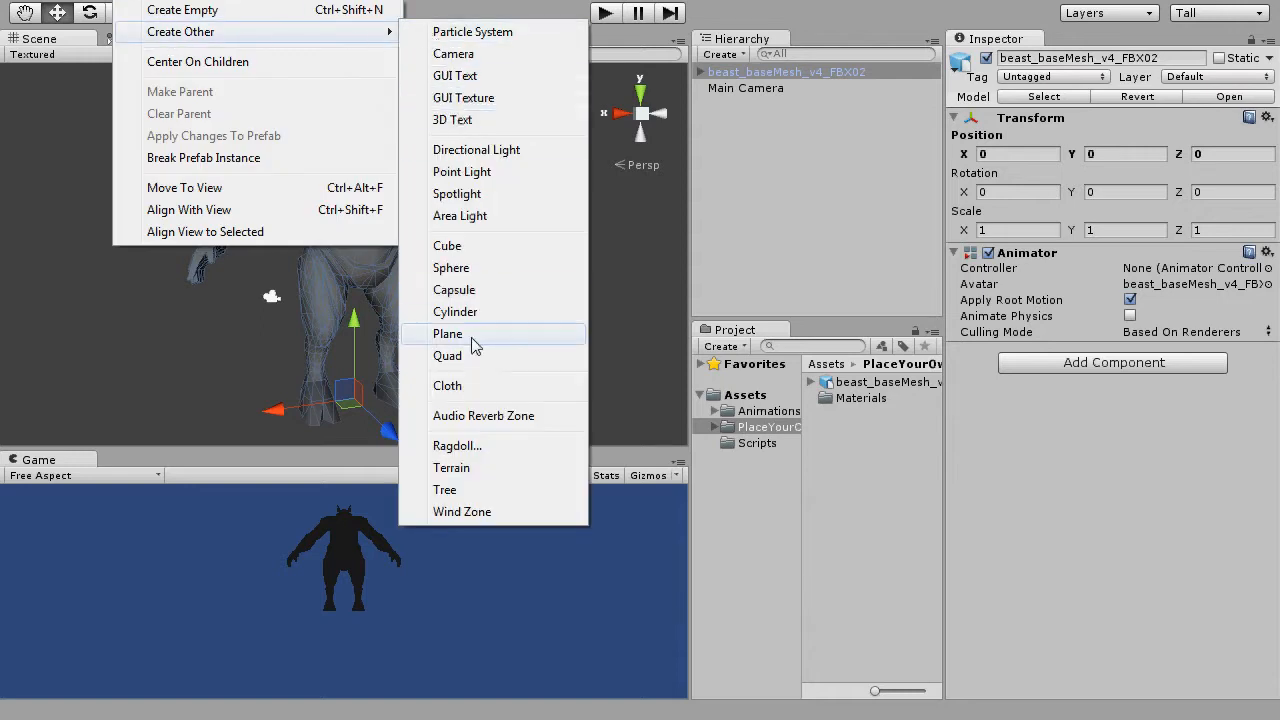
left_click(448, 332)
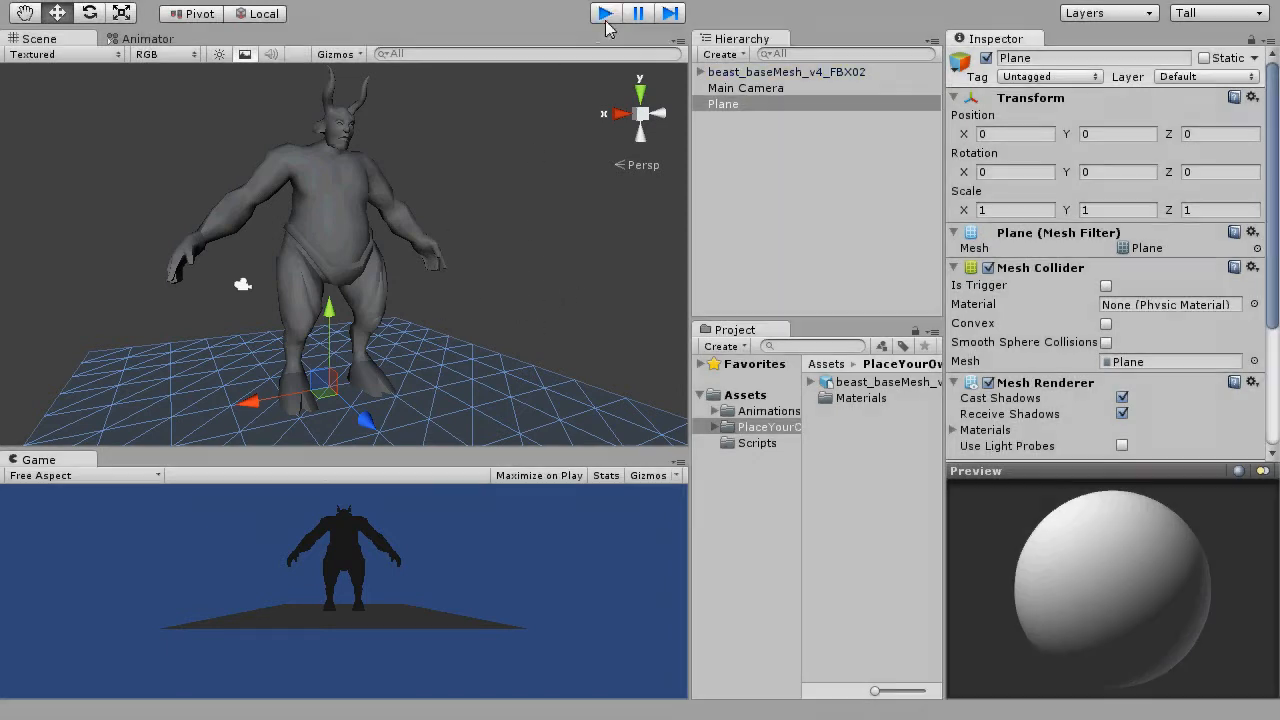
- Select beast_baseMesh and keep its transform handle at the pivot rather than the centre
left_click(786, 72)
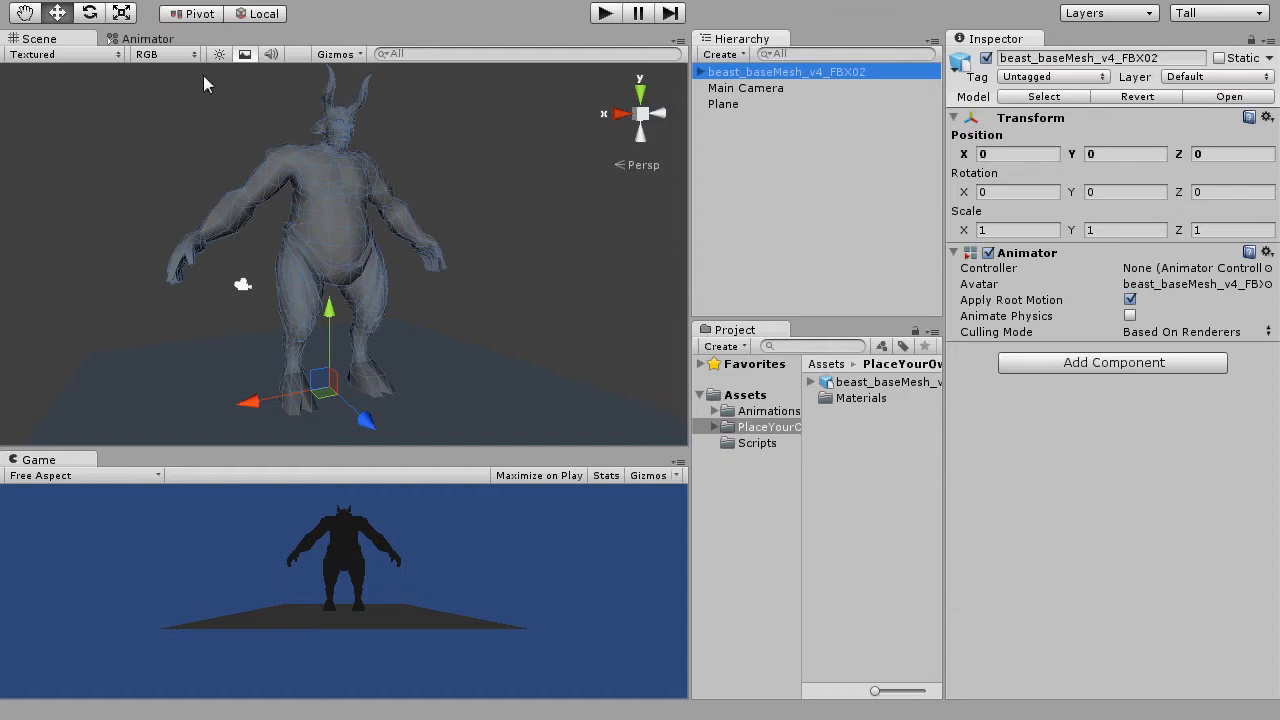
left_click(190, 12)
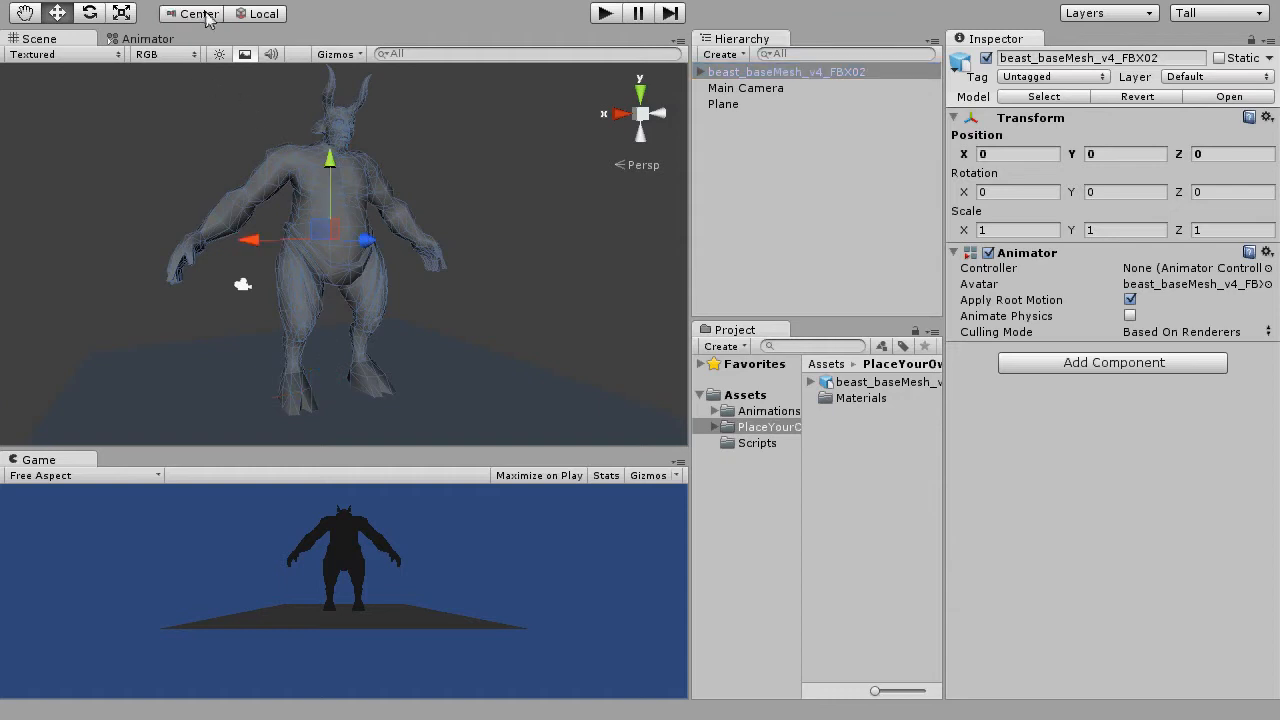
left_click(190, 12)
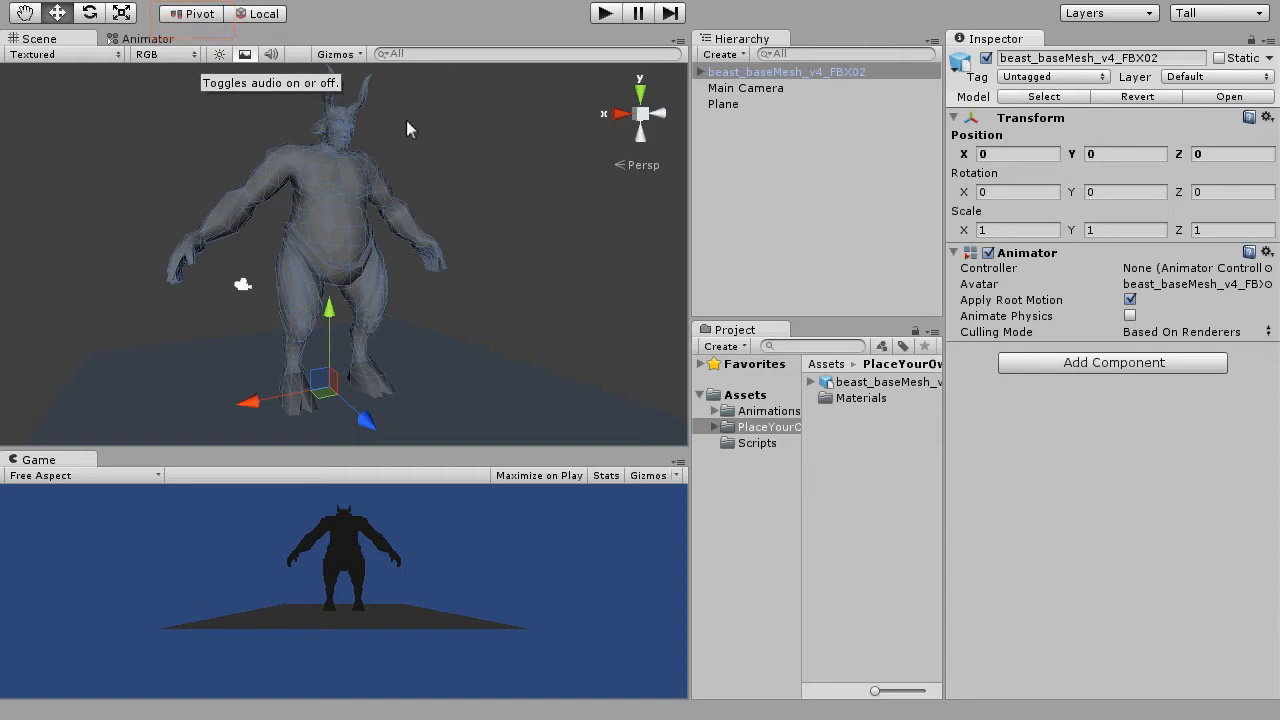
left_click(786, 72)
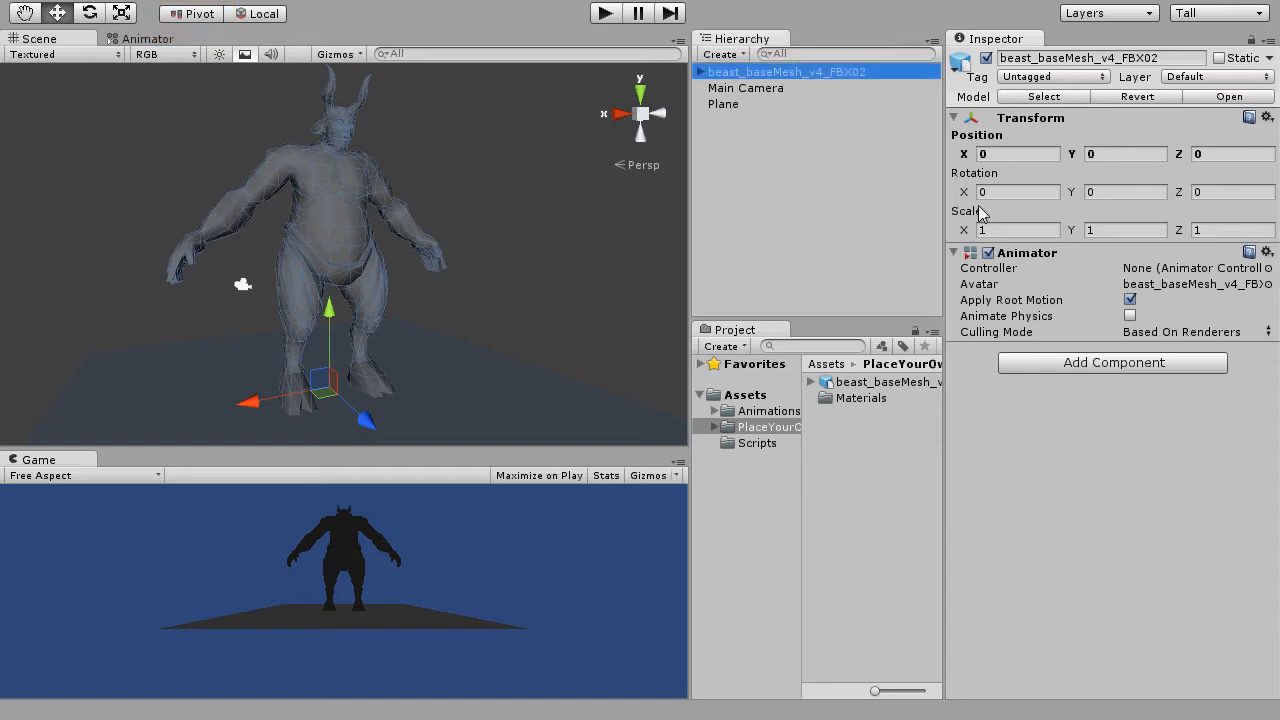
- Give the beast a Rigidbody component and expand its settings
left_click(1112, 362)
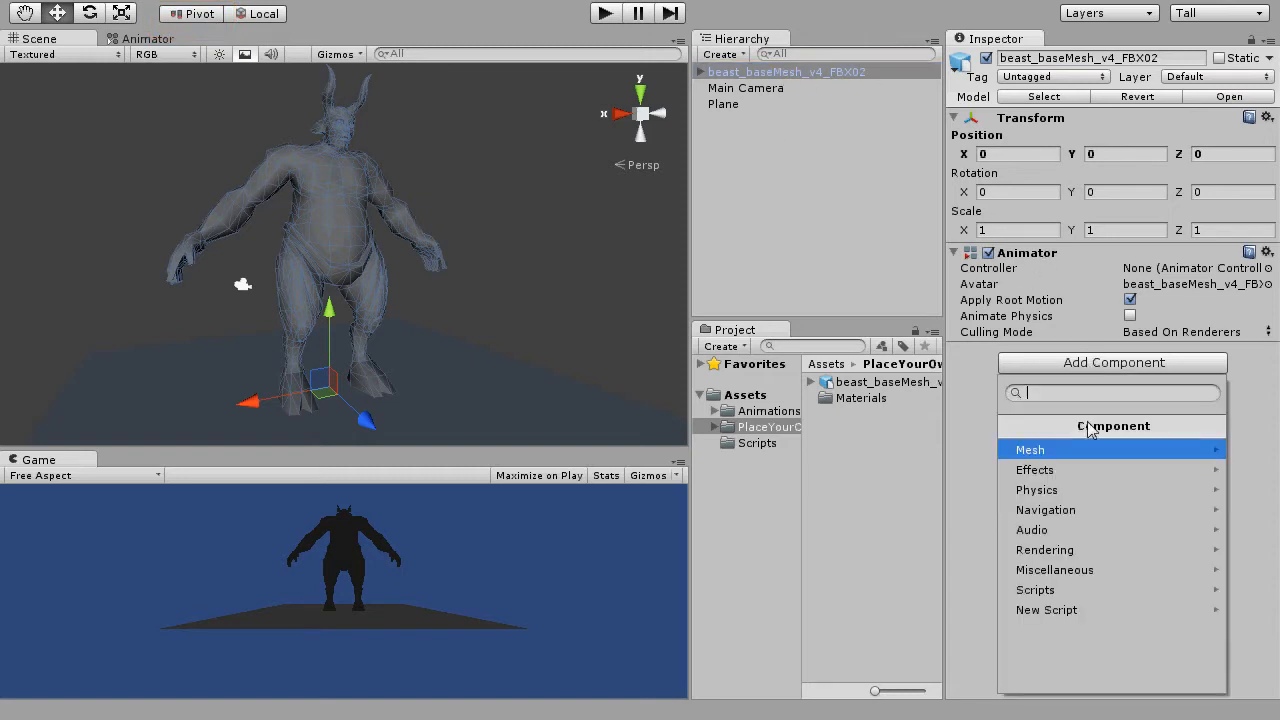
left_click(1036, 488)
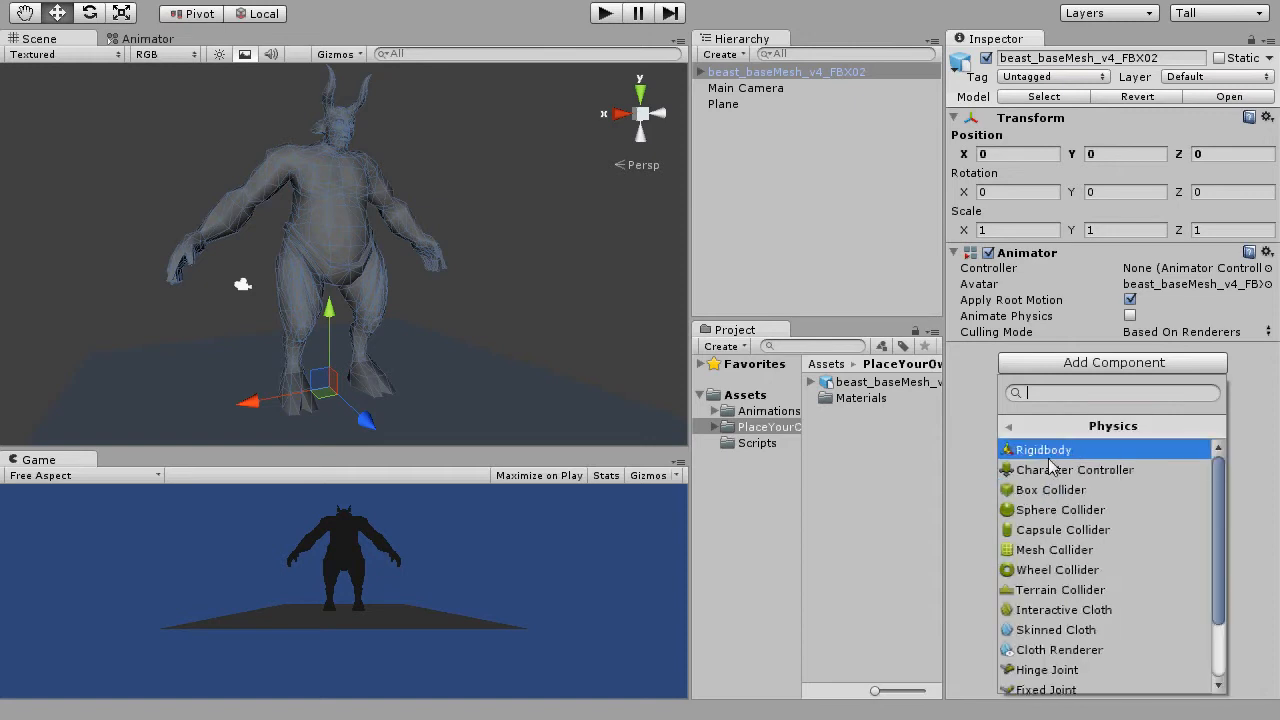
left_click(1044, 448)
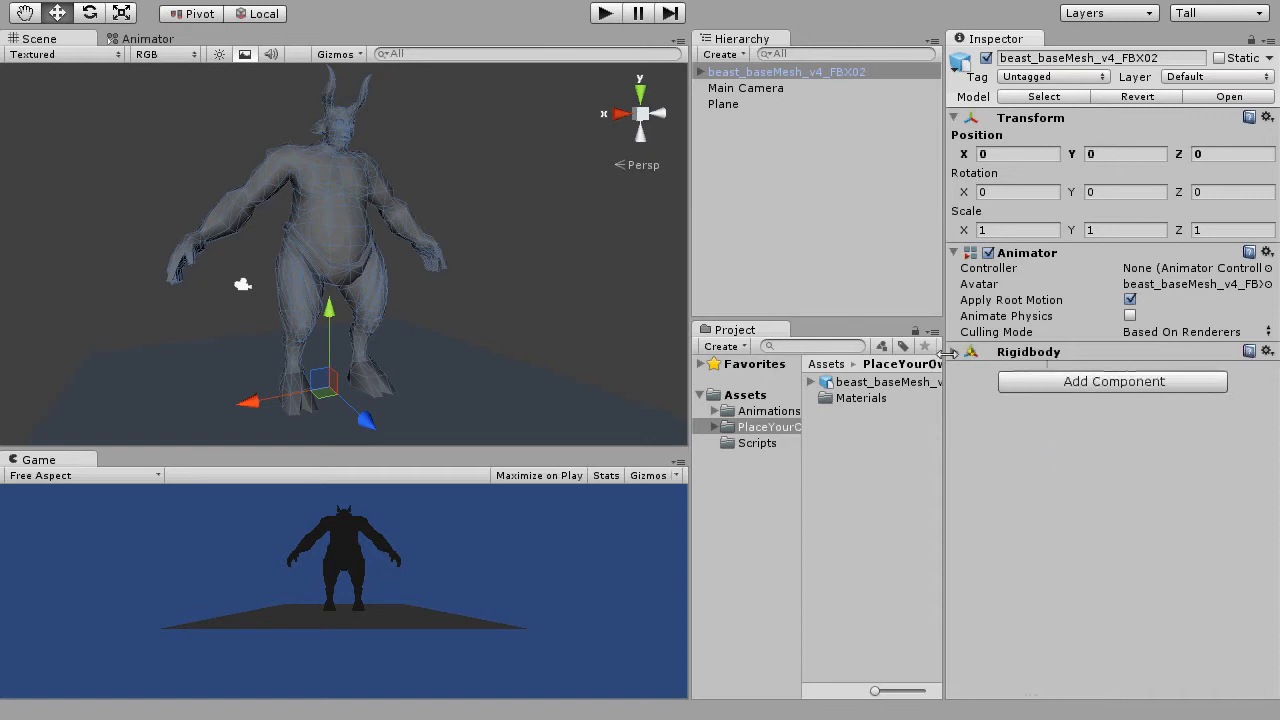
left_click(954, 352)
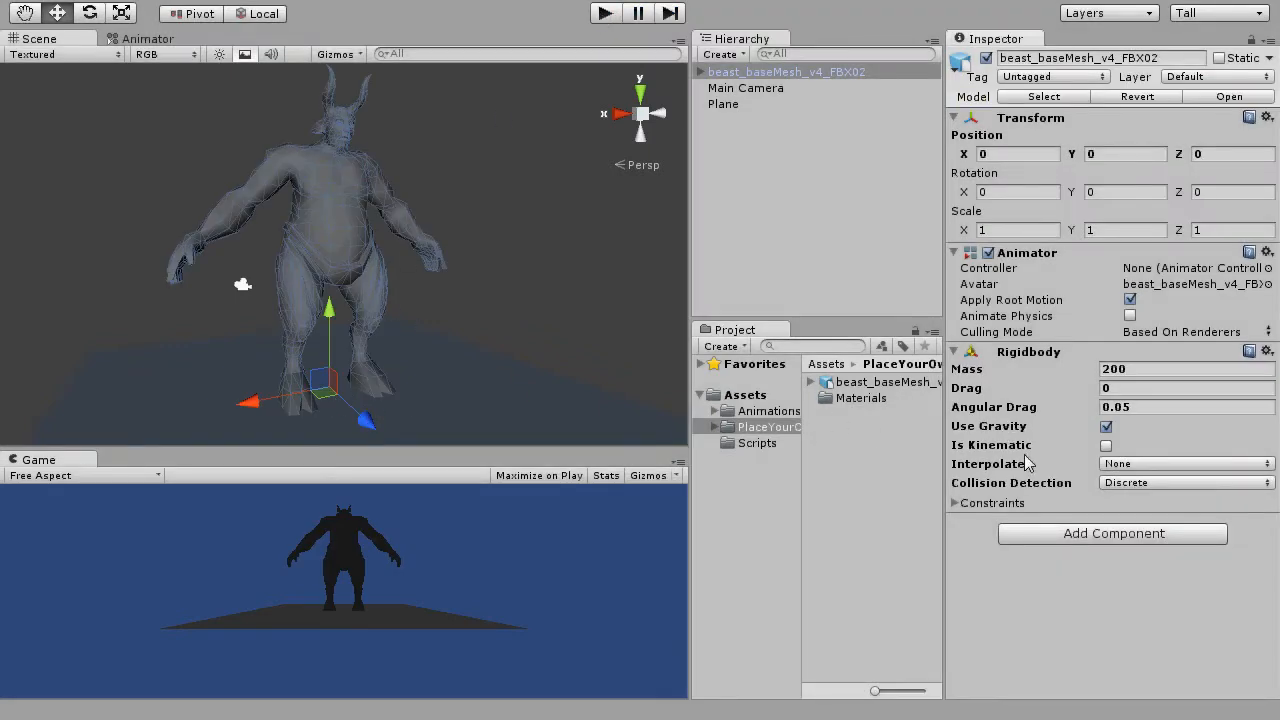
- Add a Capsule Collider to the beast with radius 2 and height 6
left_click(1112, 532)
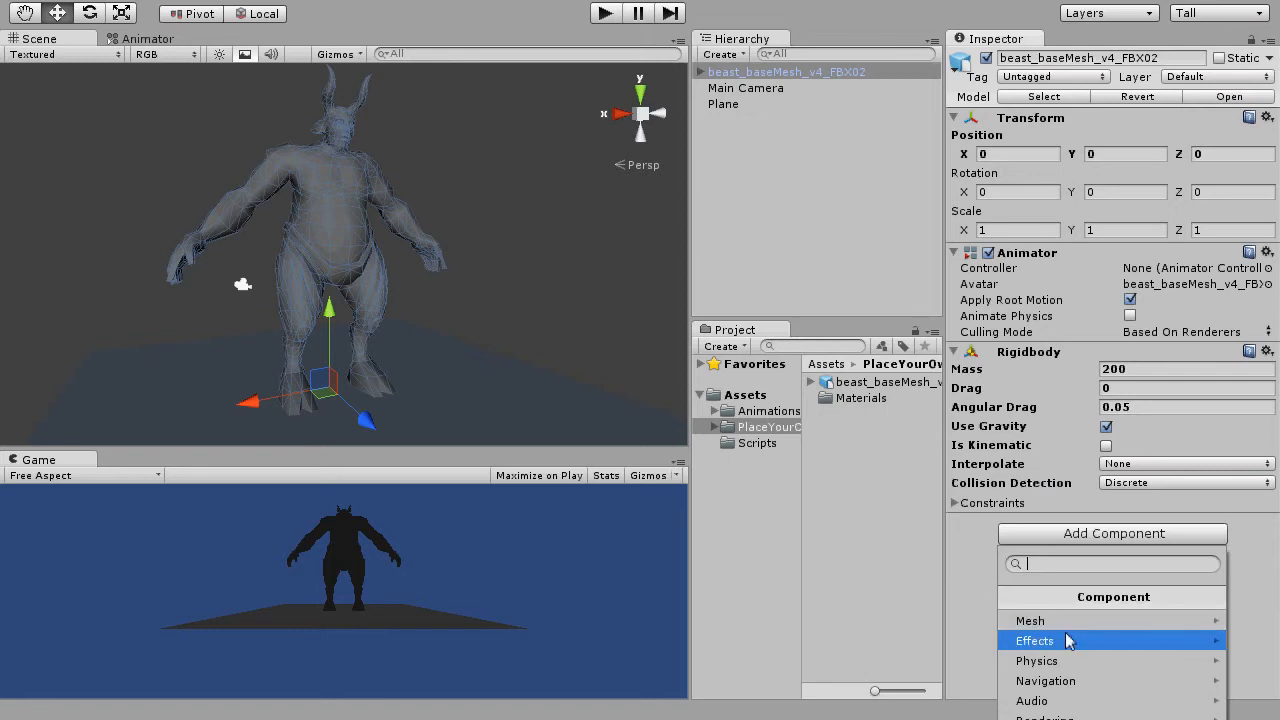
left_click(1036, 660)
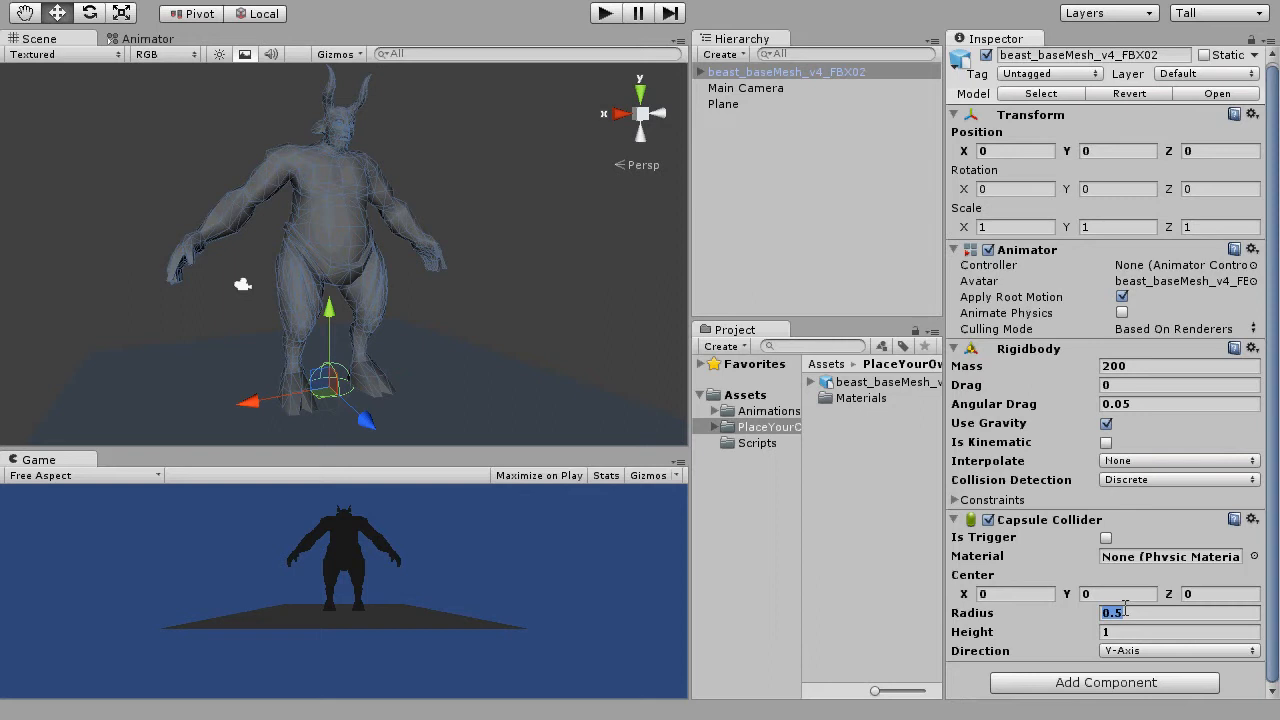
type("2")
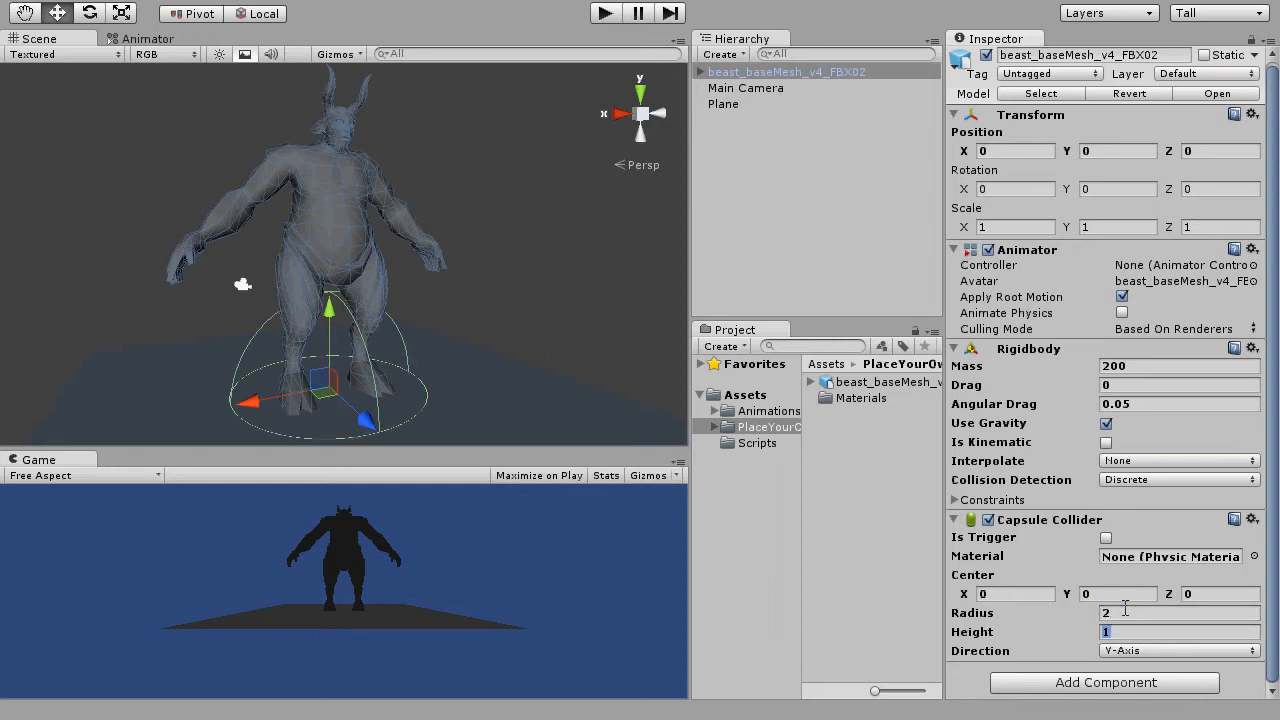
type("6")
left_click(1120, 594)
type("3")
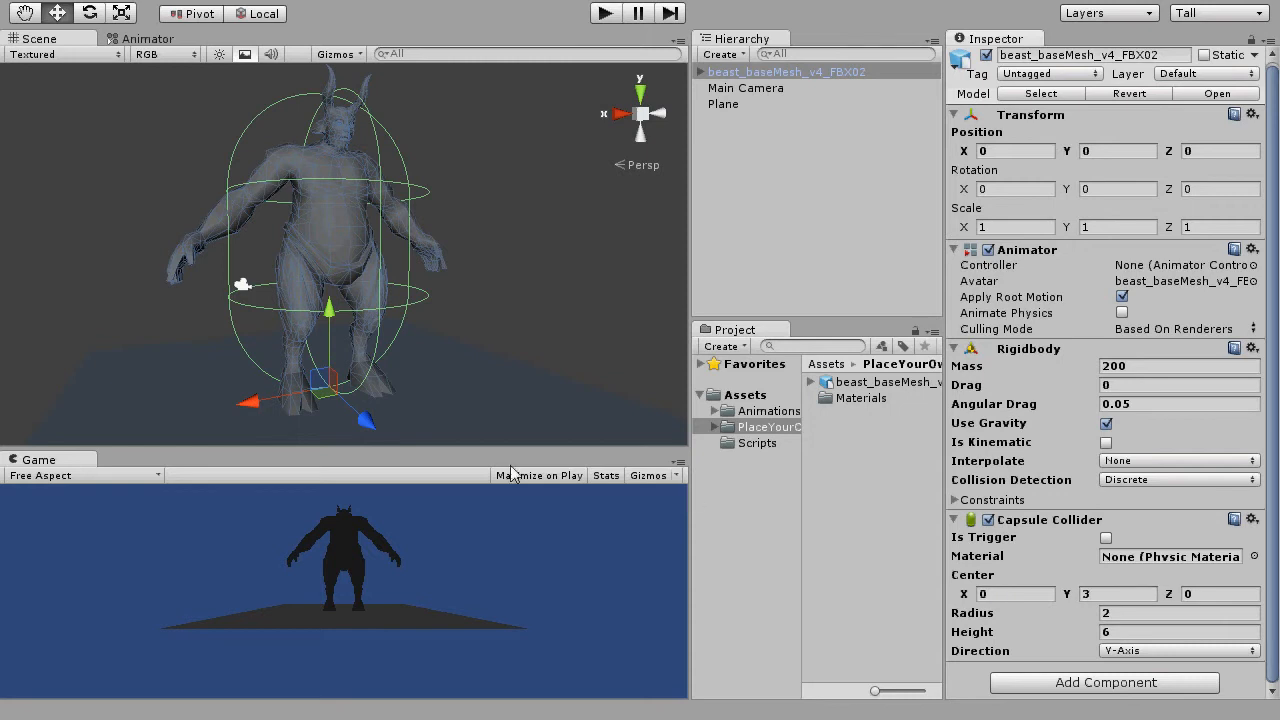
mouse_move(344, 328)
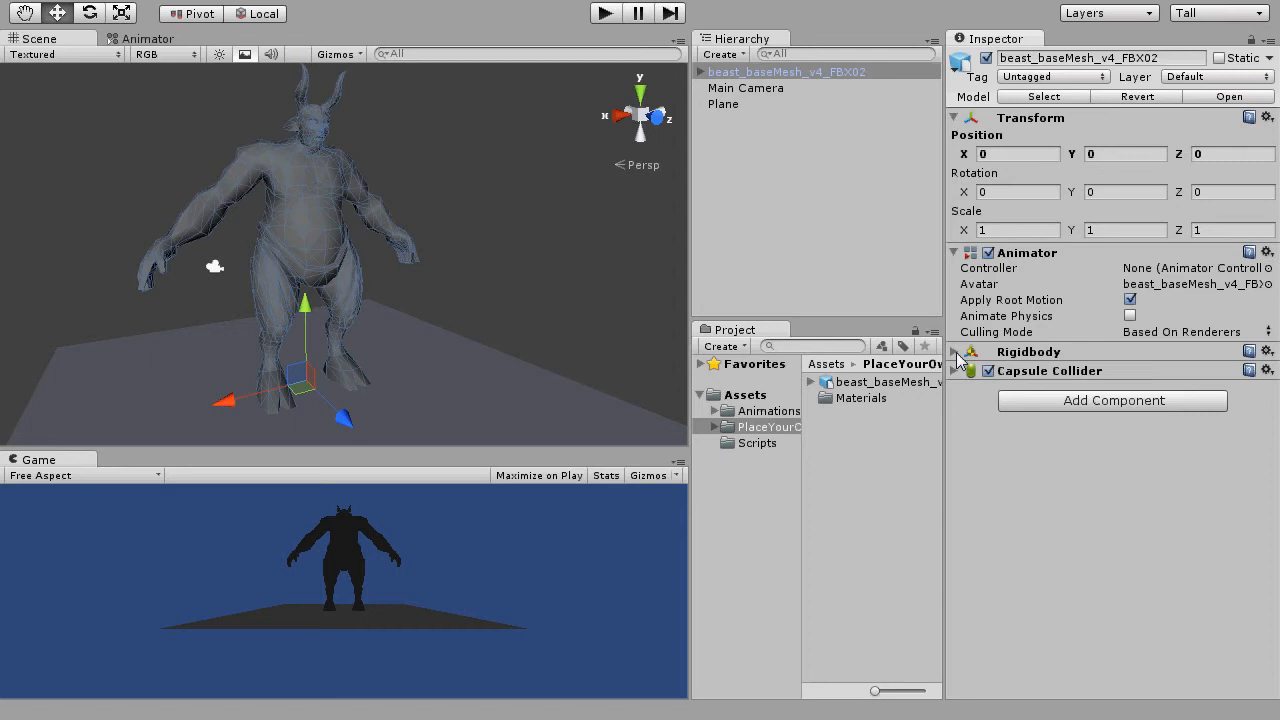
- Set the beast's rig to Humanoid with the avatar created from this model and start configuring it
left_click(786, 72)
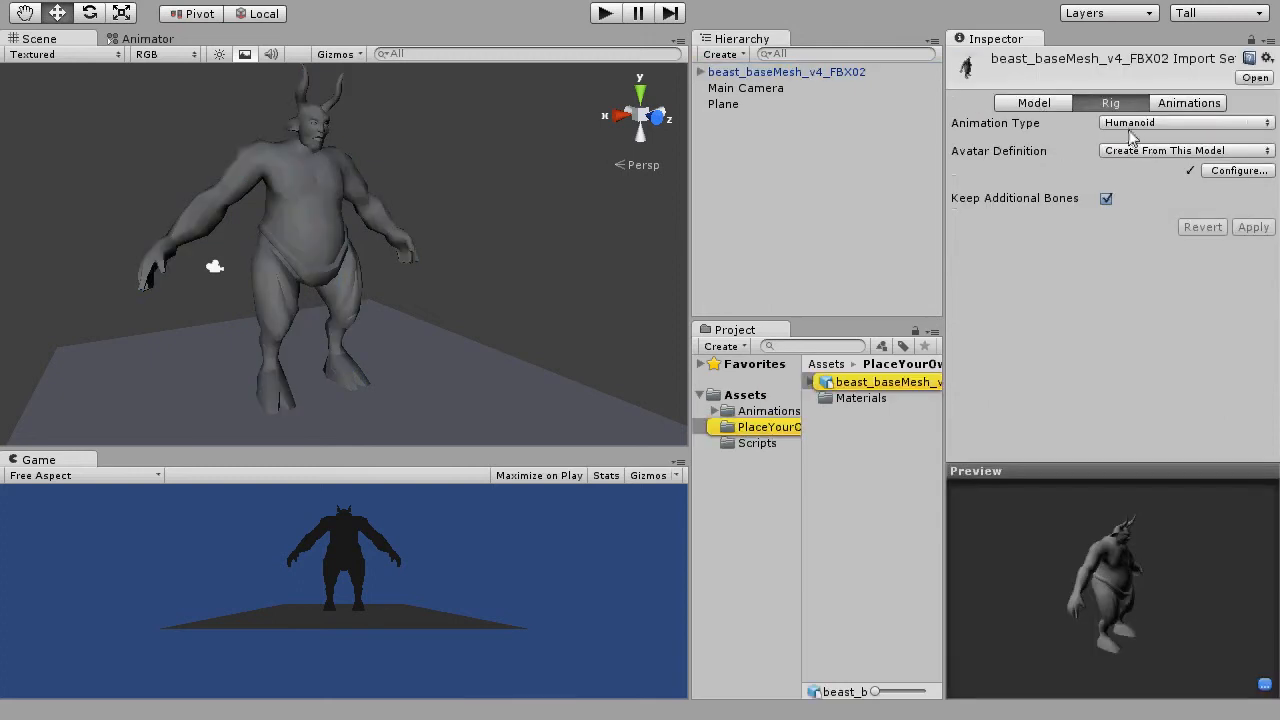
left_click(1184, 122)
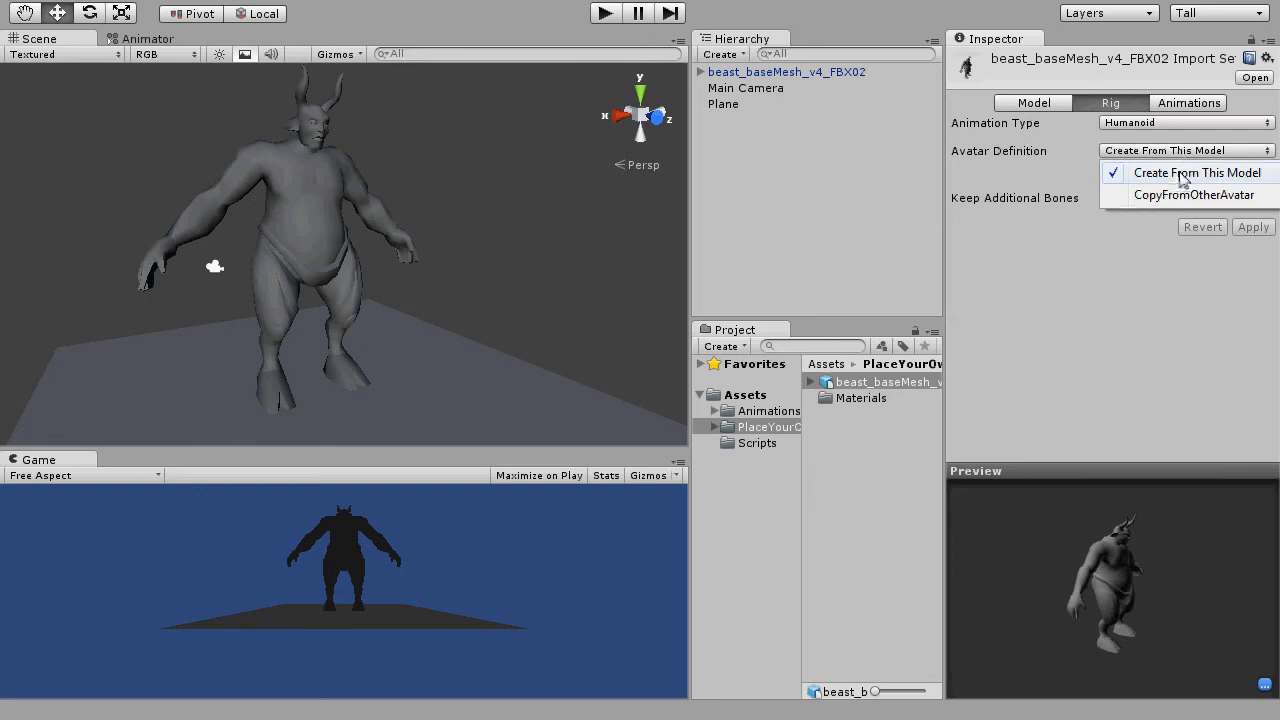
left_click(1196, 172)
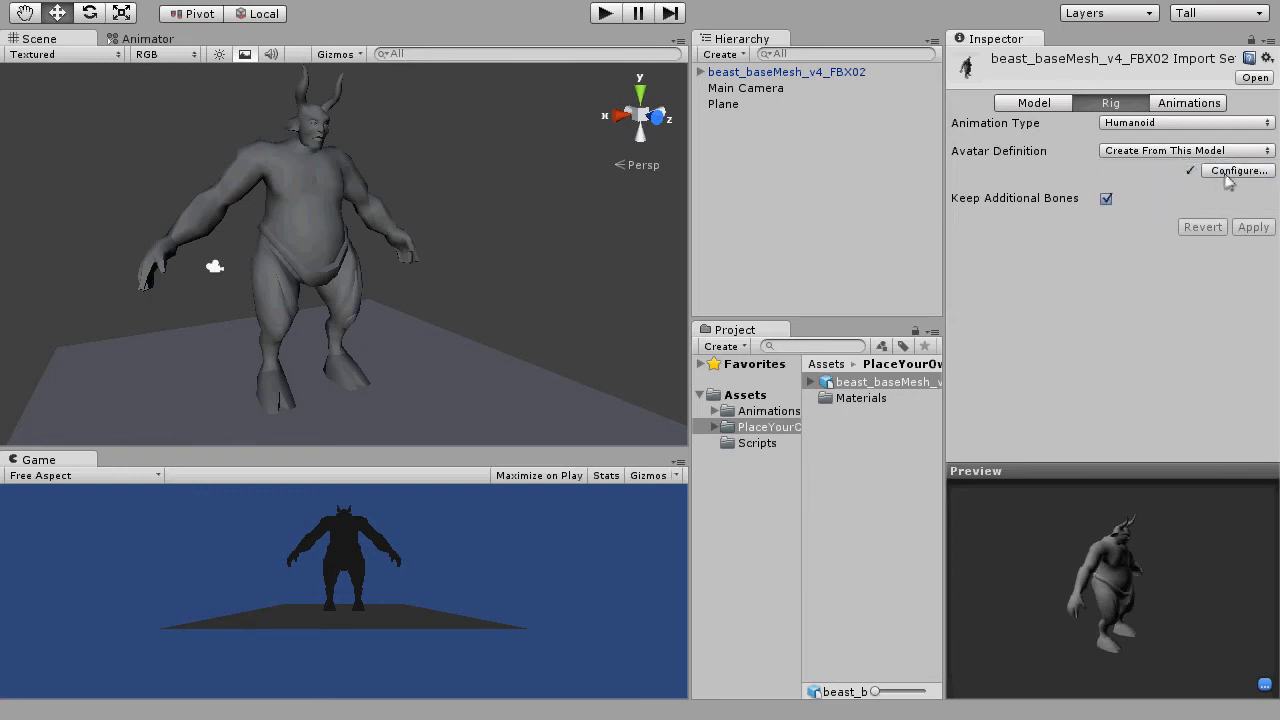
left_click(1236, 170)
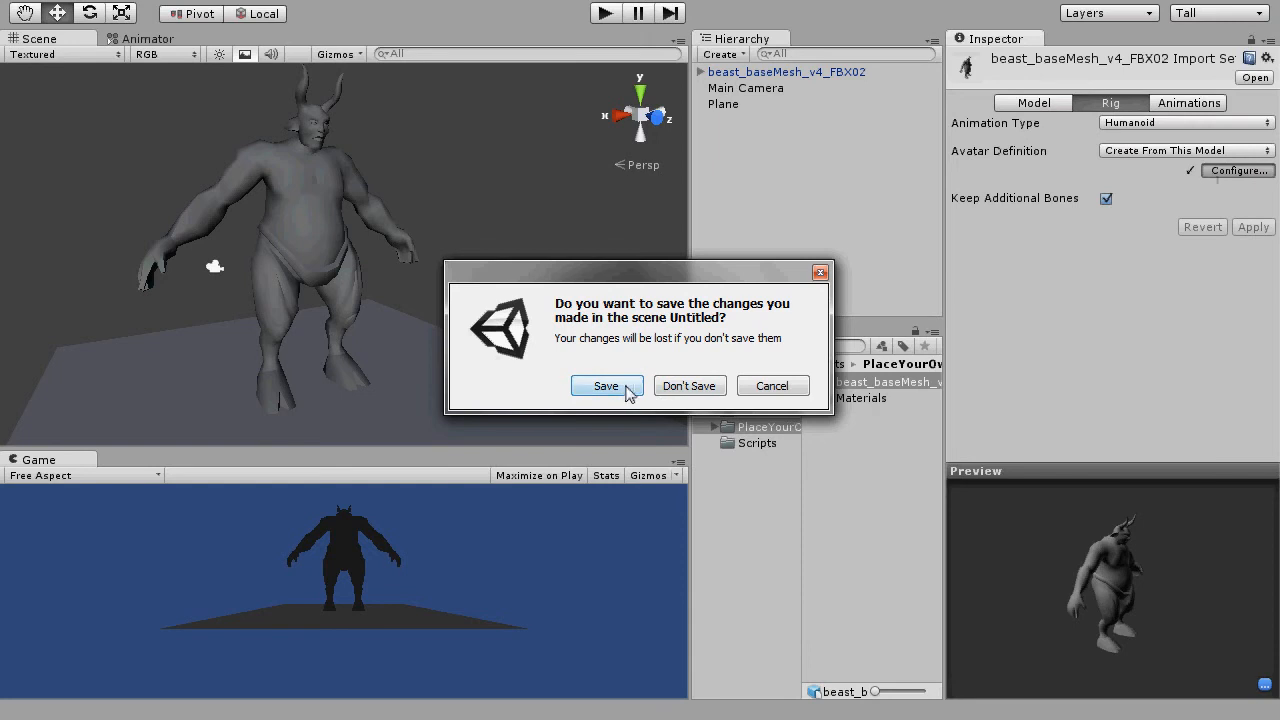
- Save the untitled scene as 'testSc' in the Assets folder
left_click(606, 384)
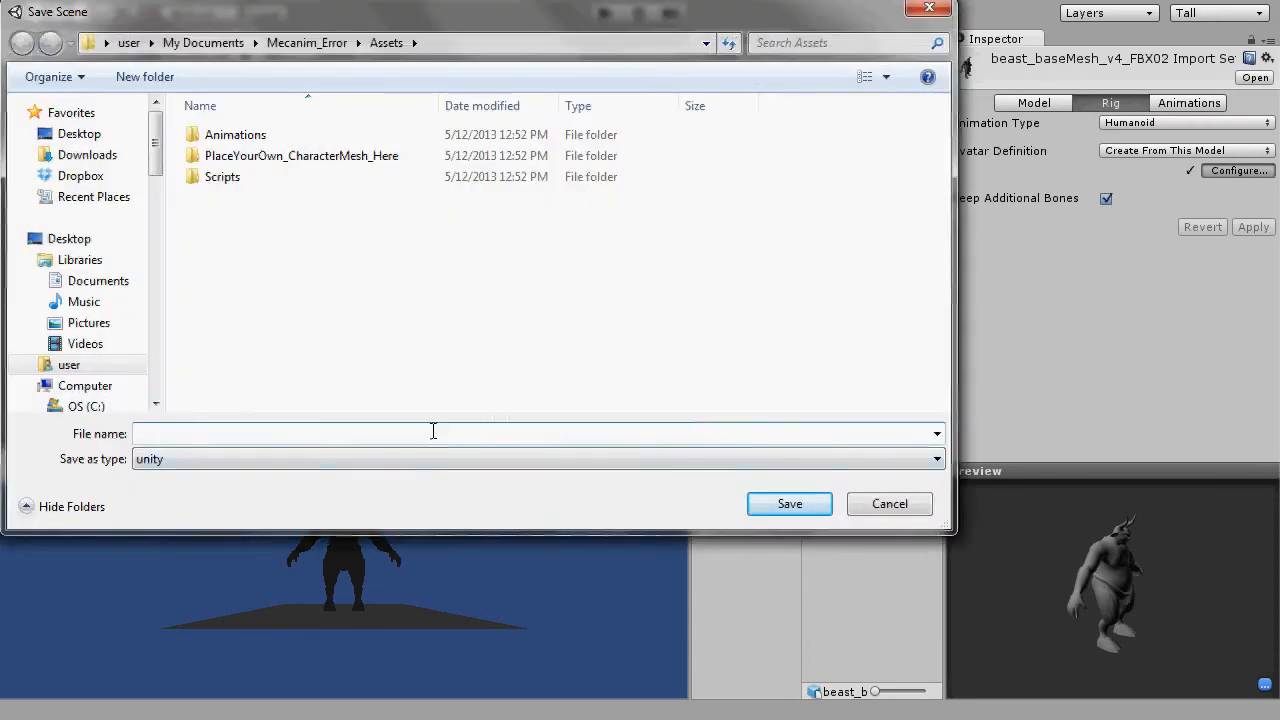
type("testSc")
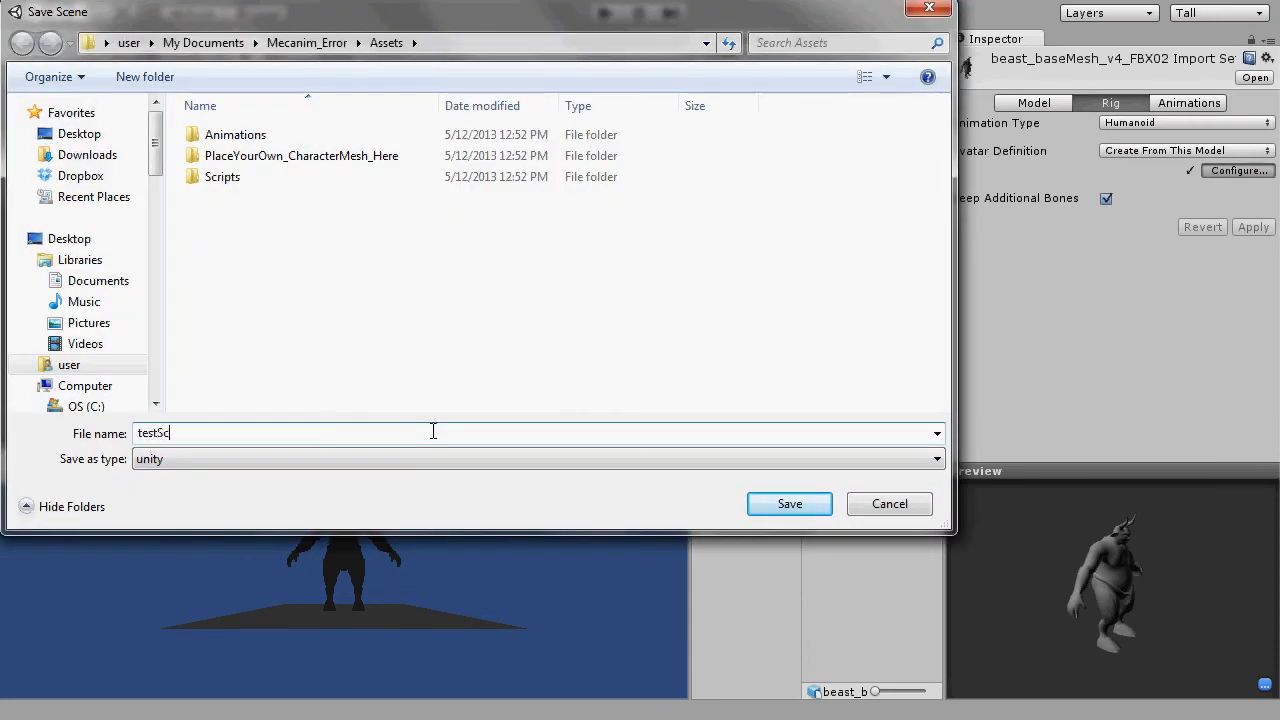
left_click(788, 504)
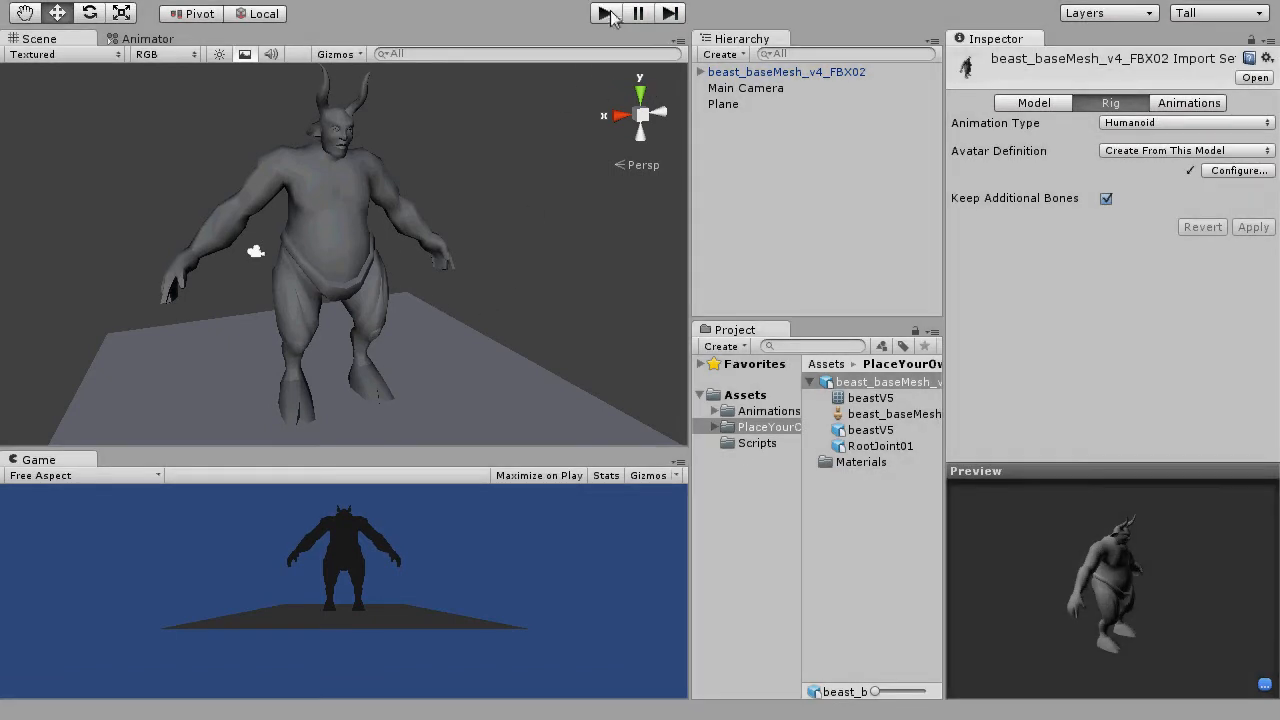
- Create an Animator Controller asset named testAnimatorController in the Assets folder
left_click(786, 72)
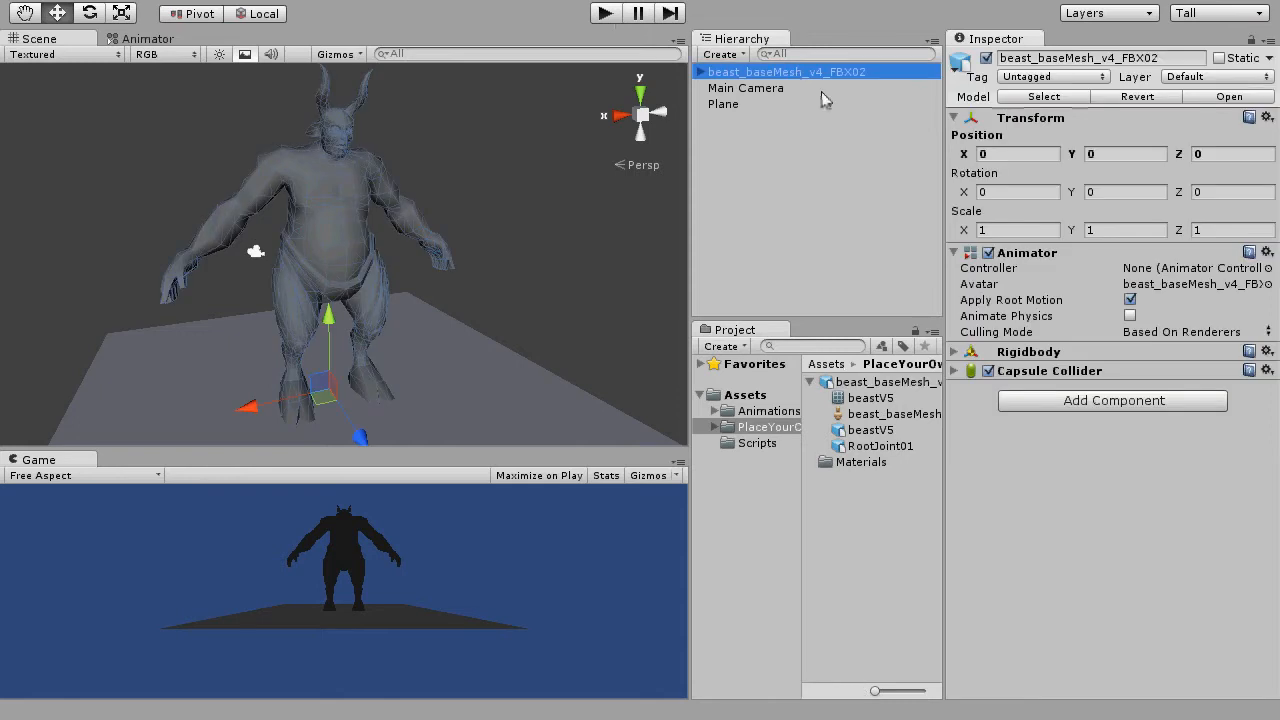
mouse_move(1148, 276)
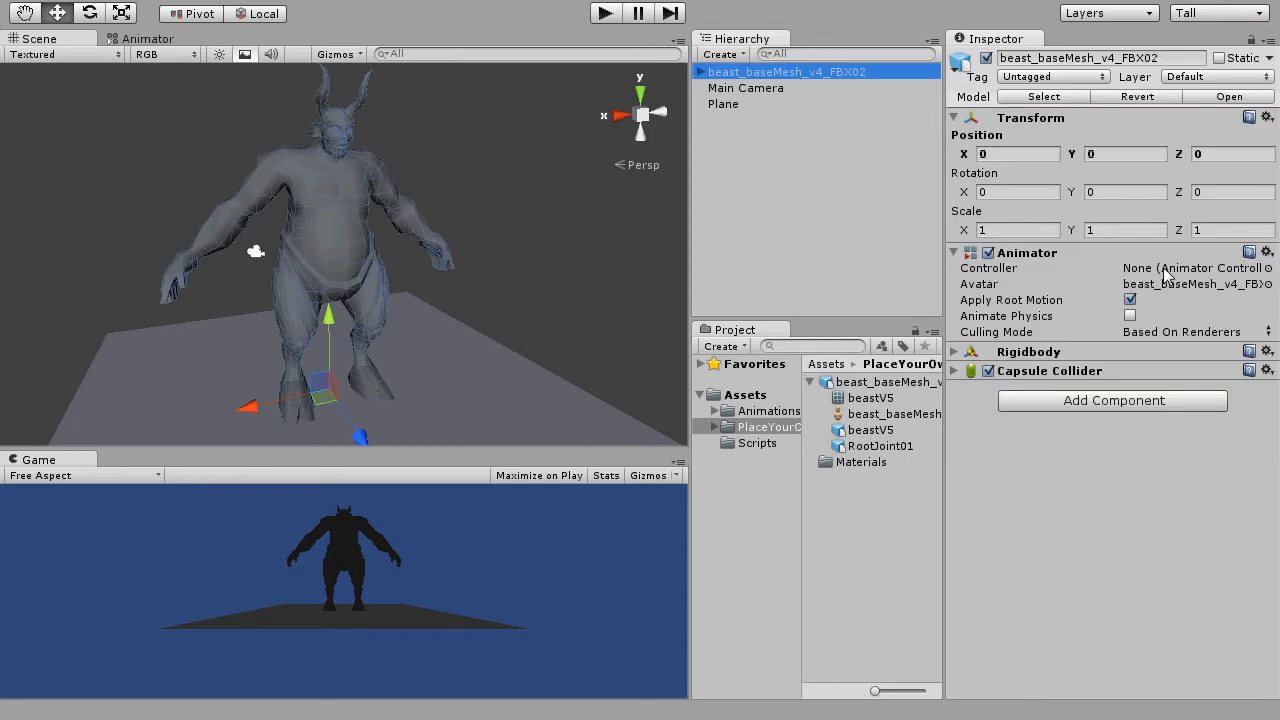
left_click(724, 346)
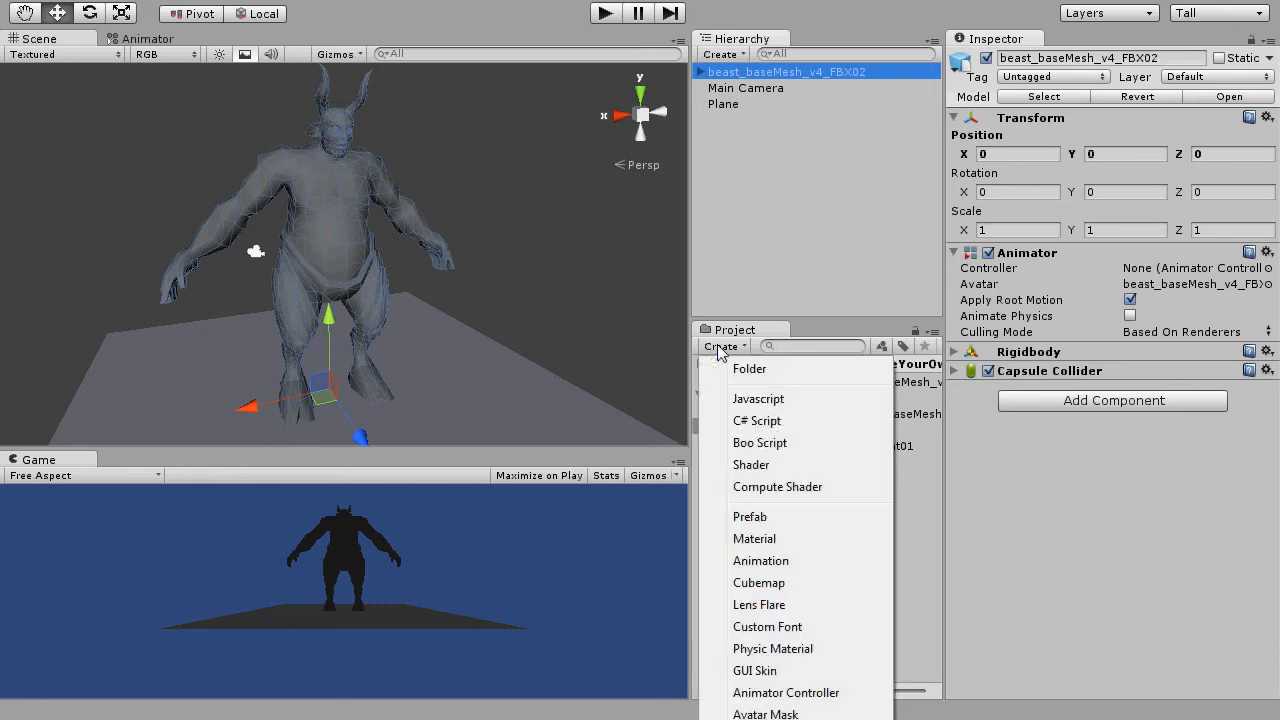
left_click(786, 692)
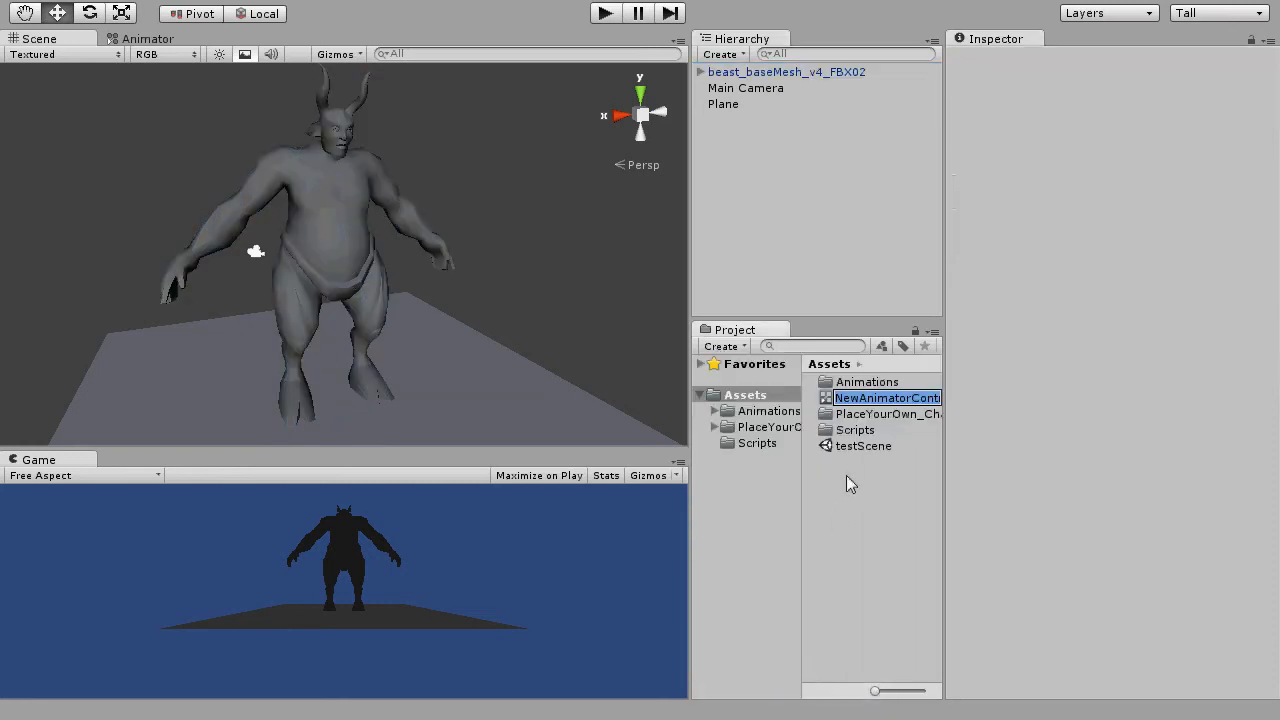
type("n")
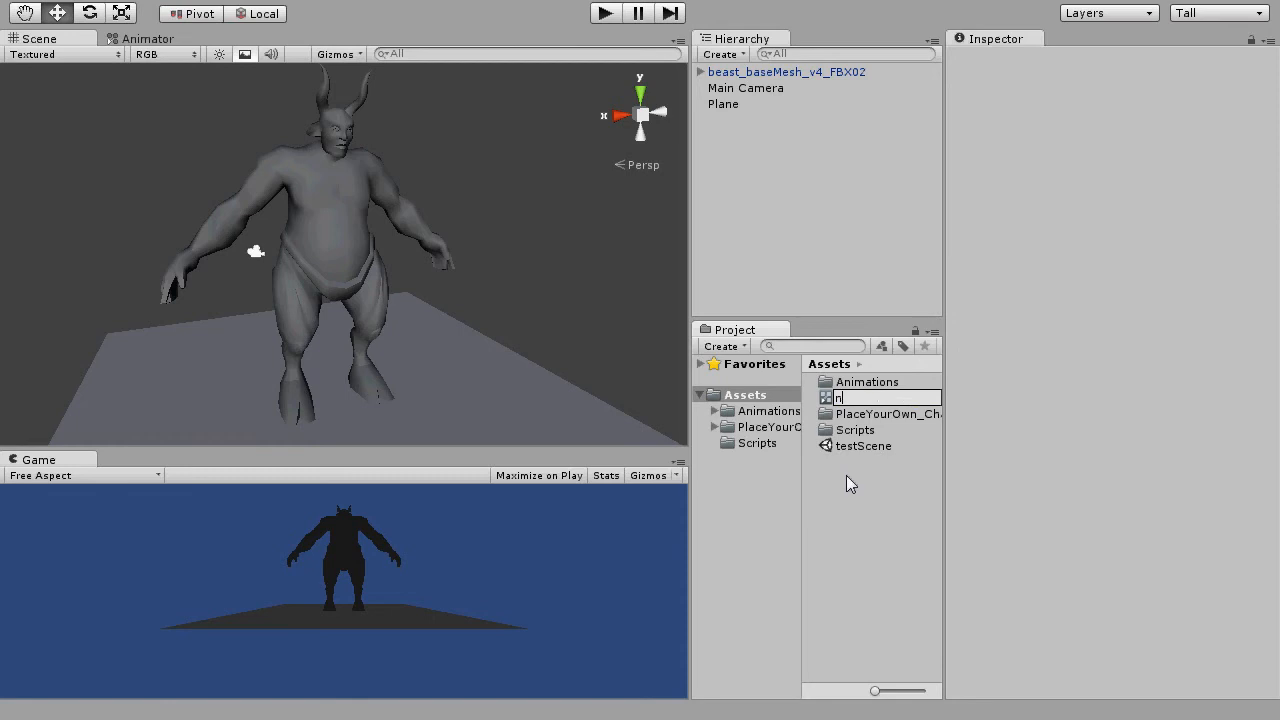
type("testAnimatorCo")
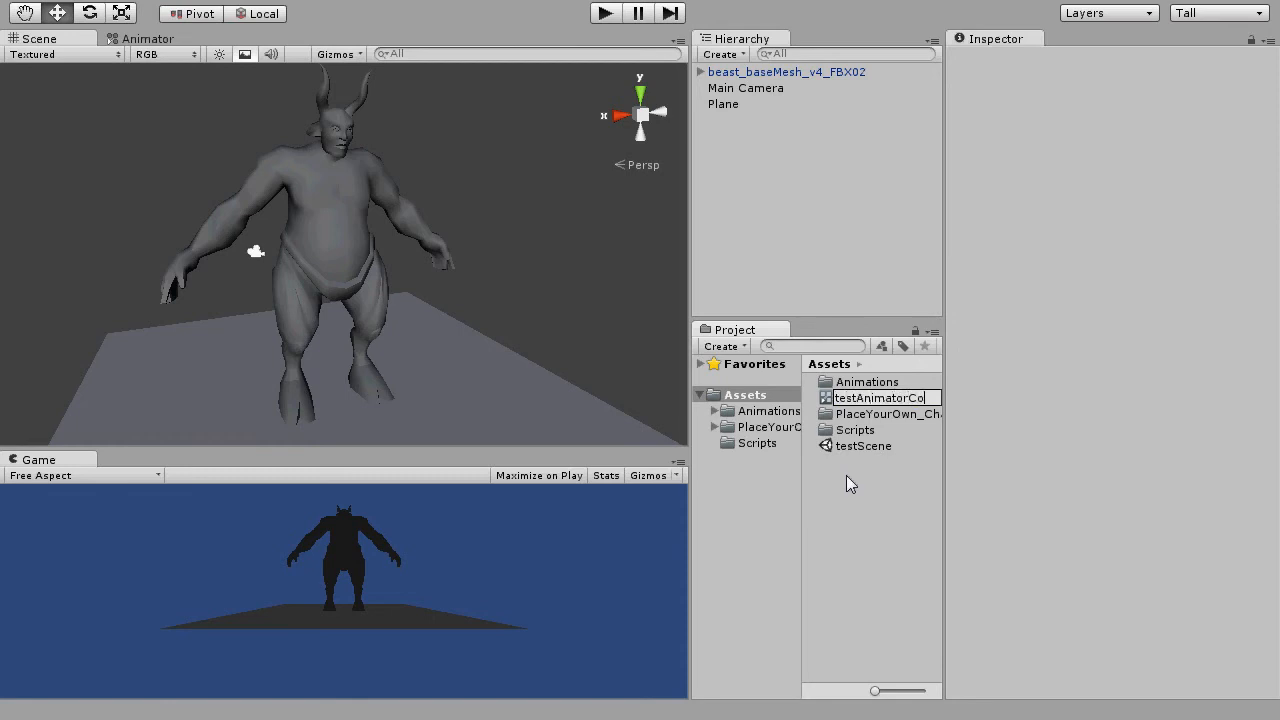
type("AnimatorController")
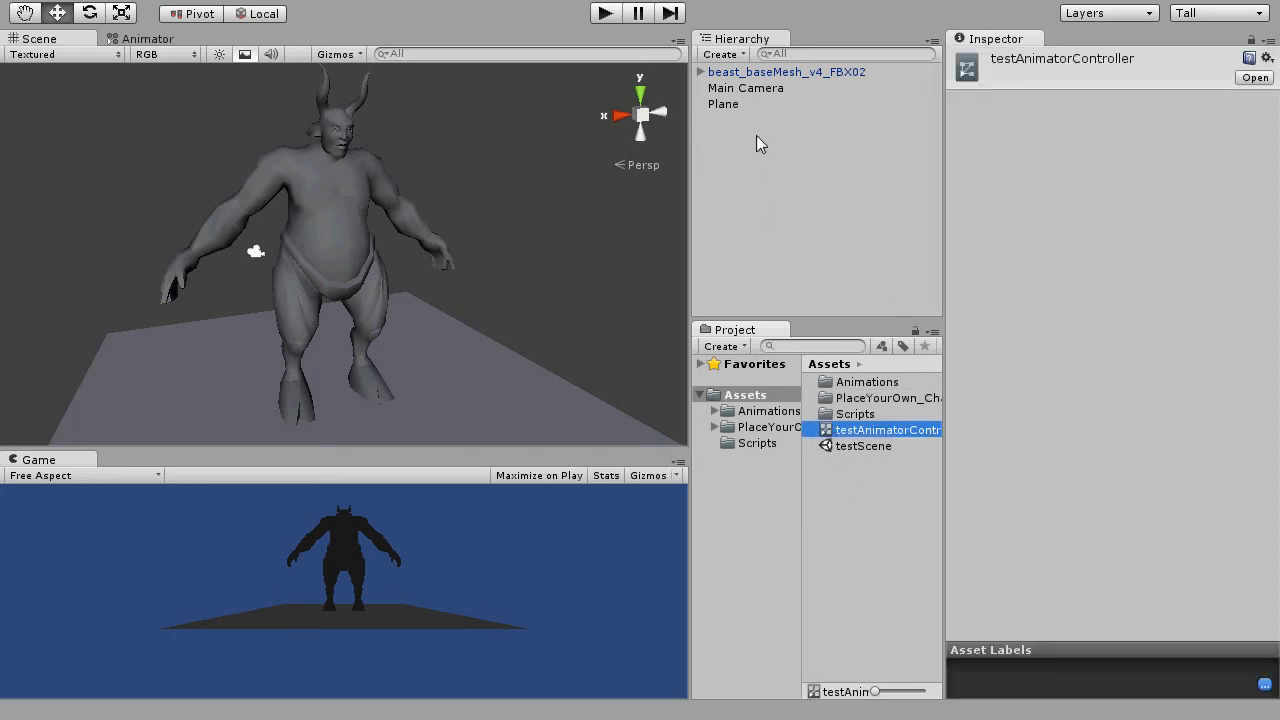
- Add the Idle clip from Assets > Animations as the default Idle state in testAnimatorController
left_click(786, 72)
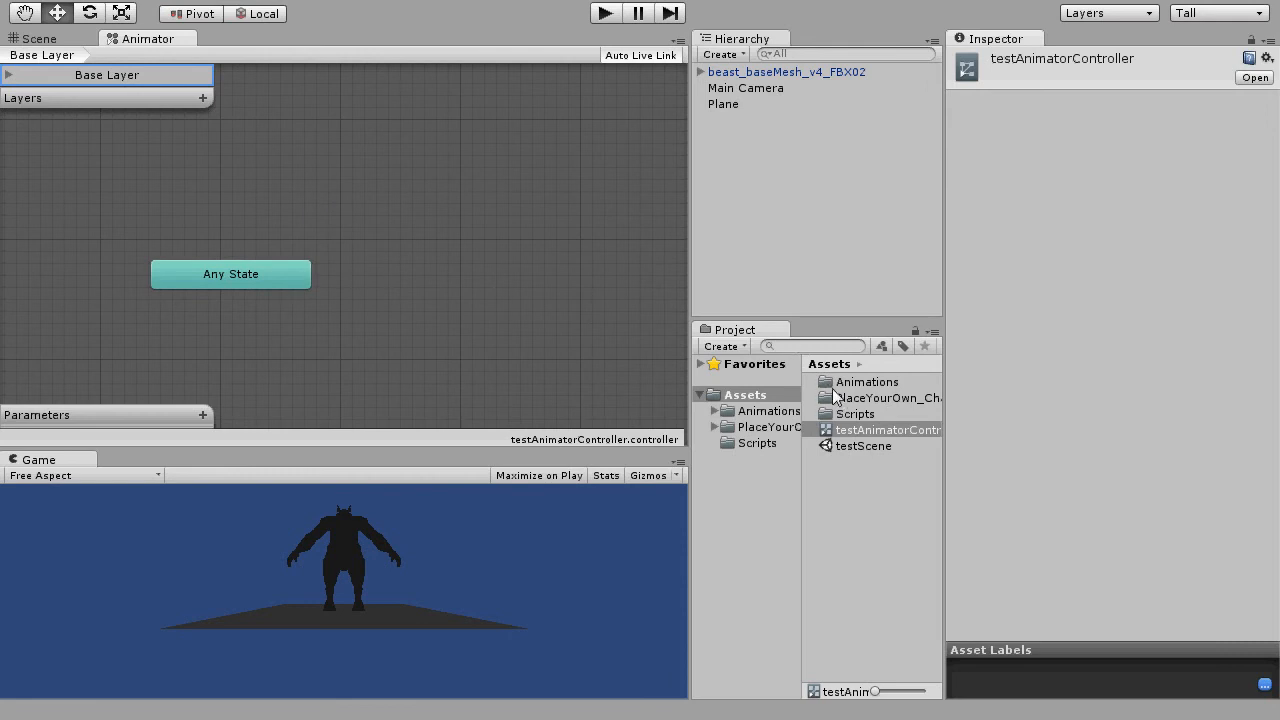
left_click(716, 412)
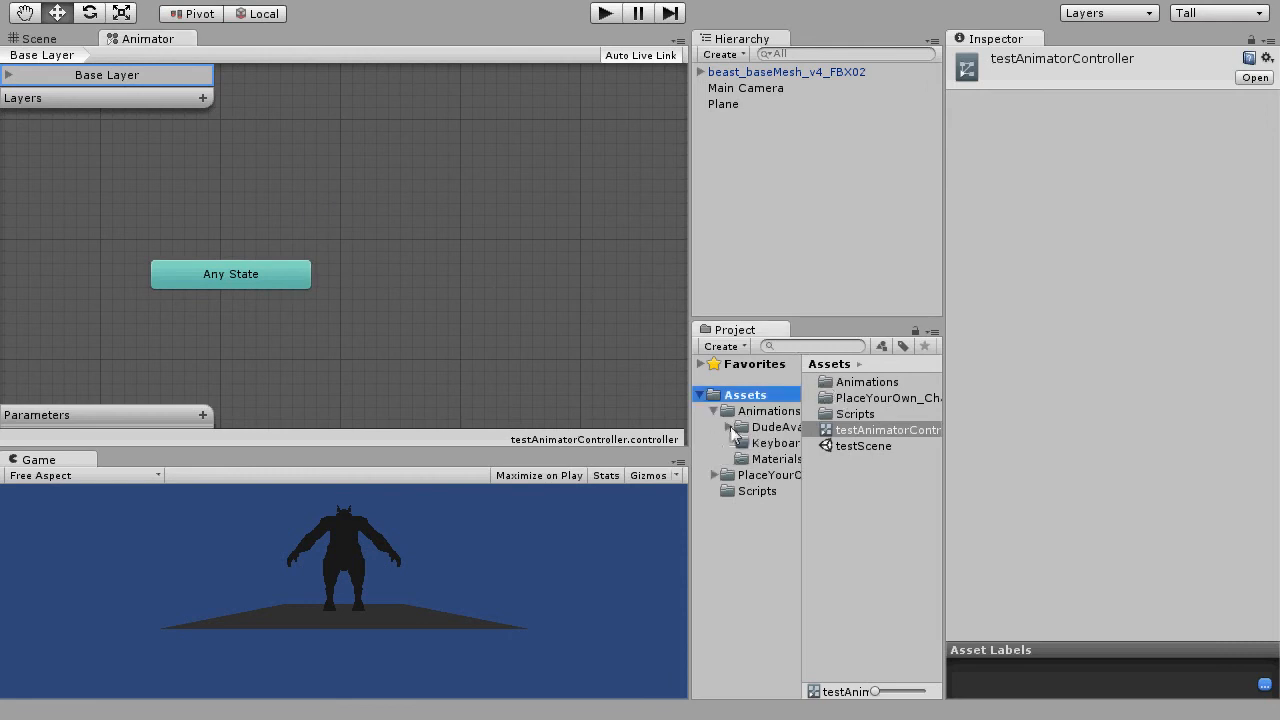
left_click(770, 410)
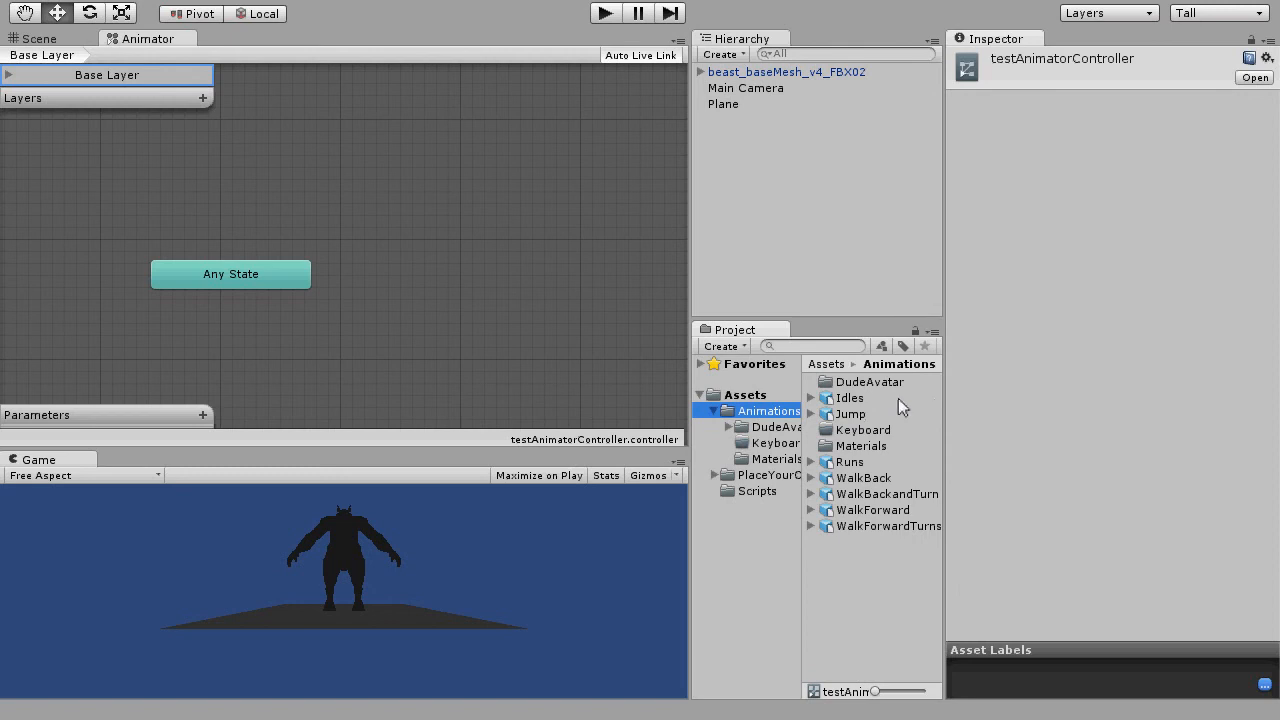
mouse_move(884, 440)
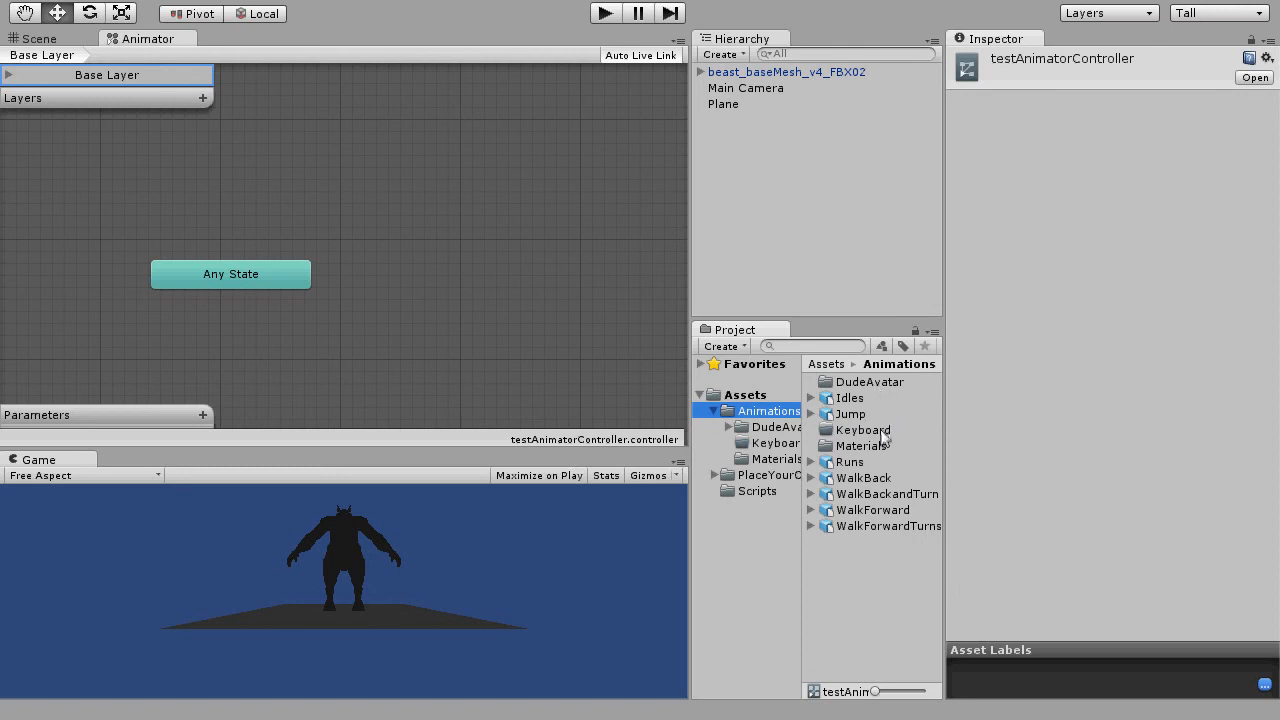
left_click(812, 398)
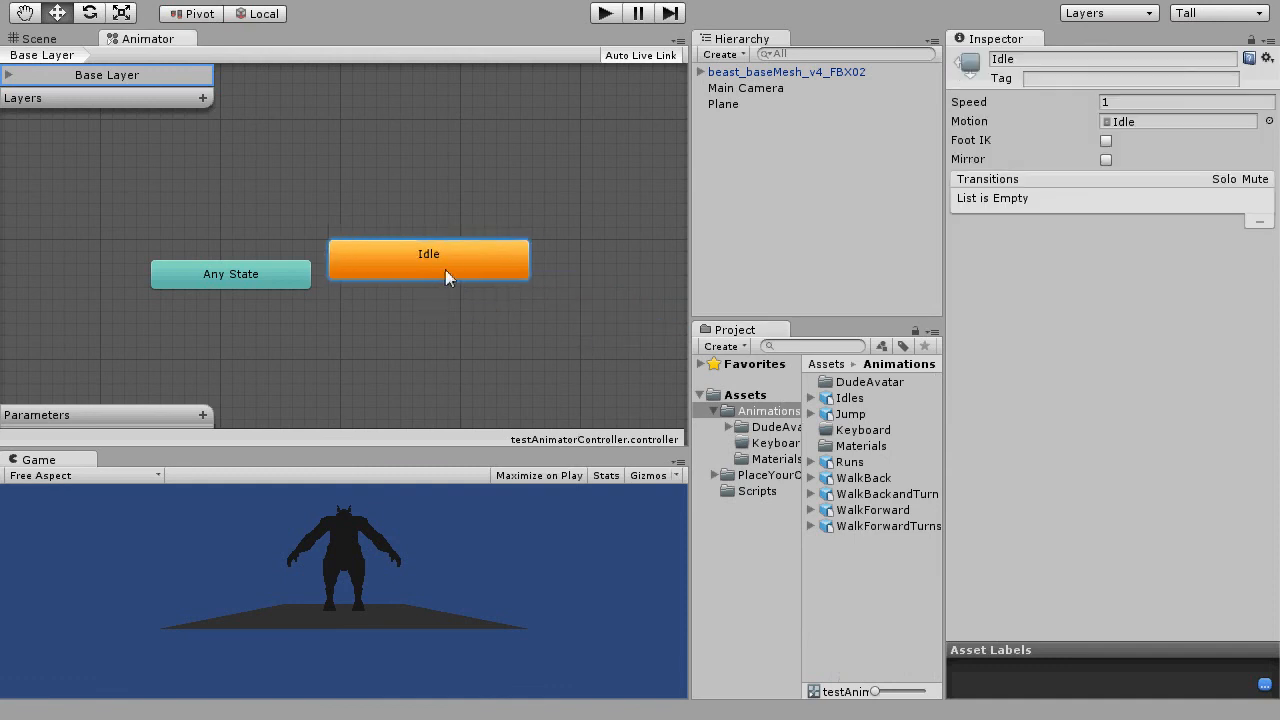
left_click_drag(428, 260, 440, 270)
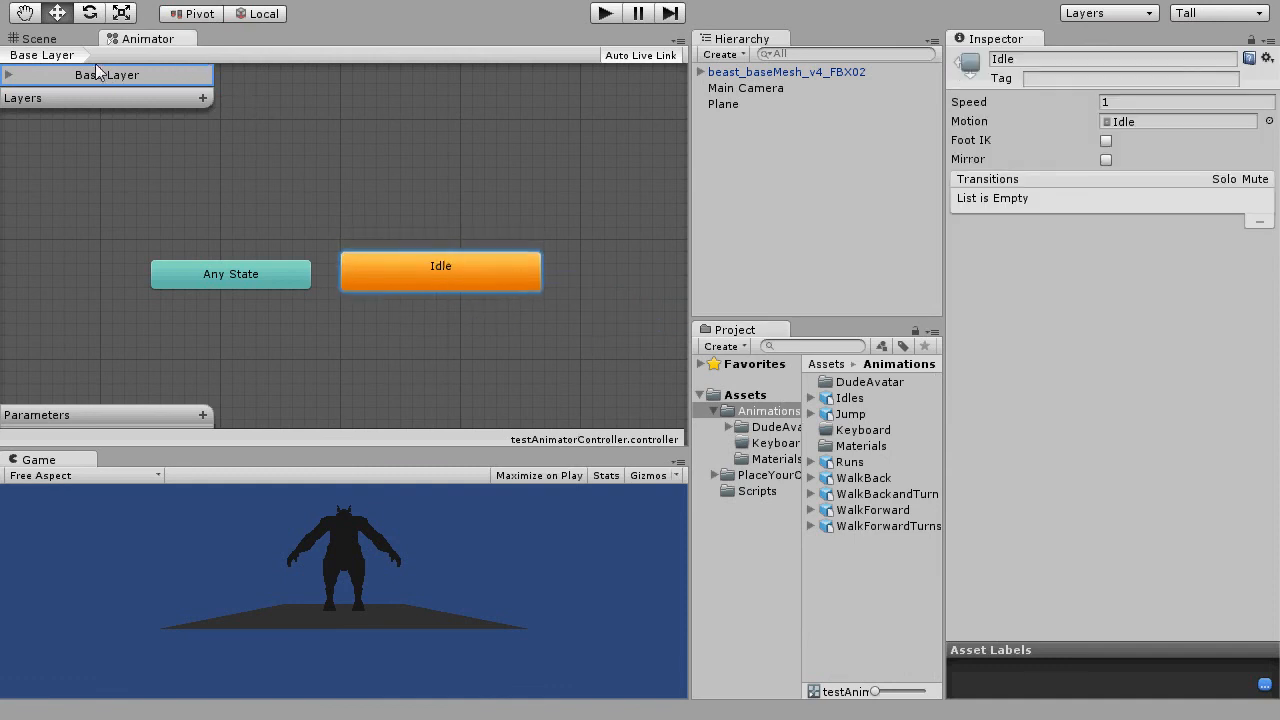
left_click(40, 38)
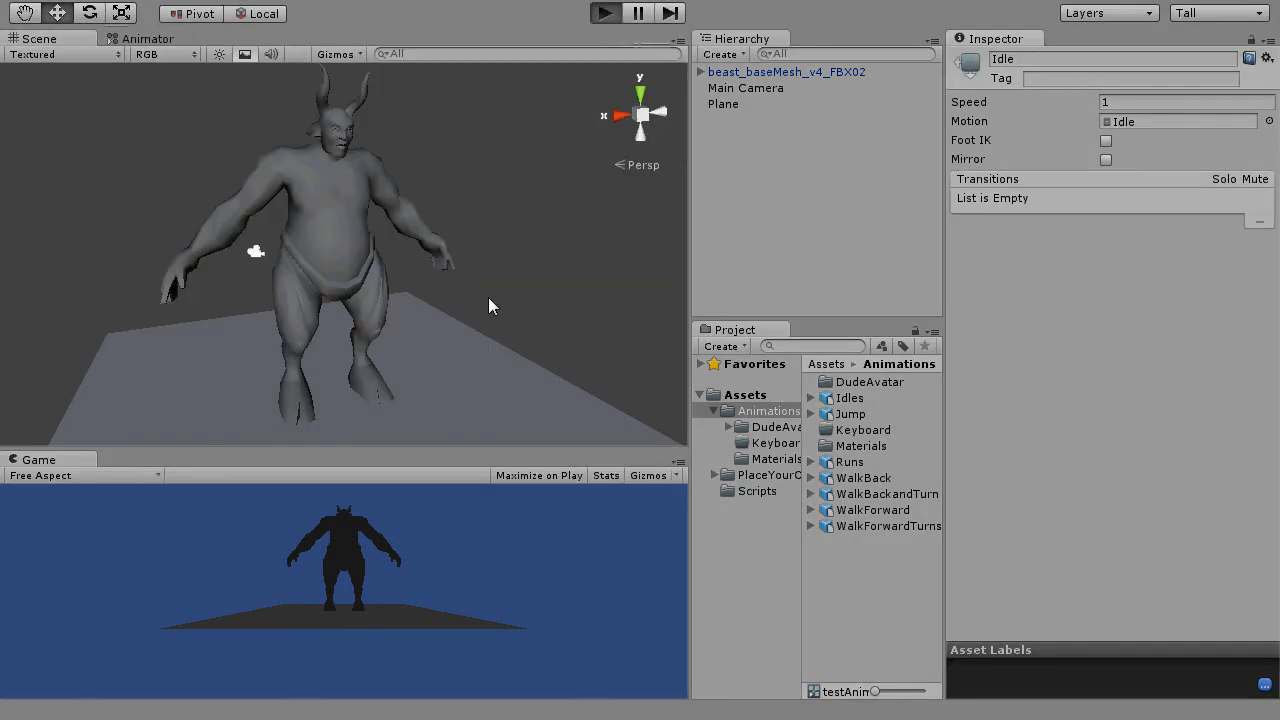